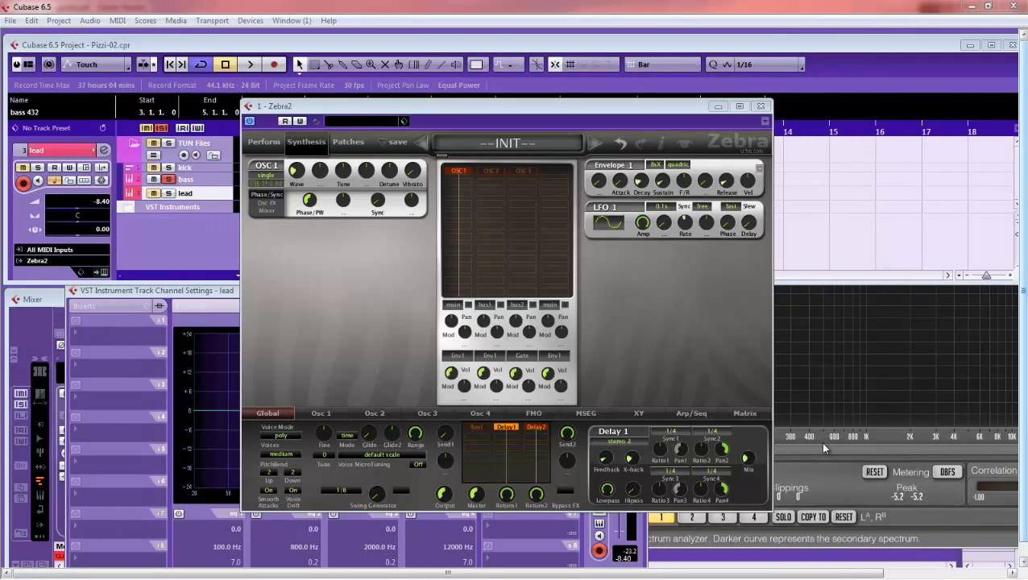
pyautogui.moveTo(457, 253)
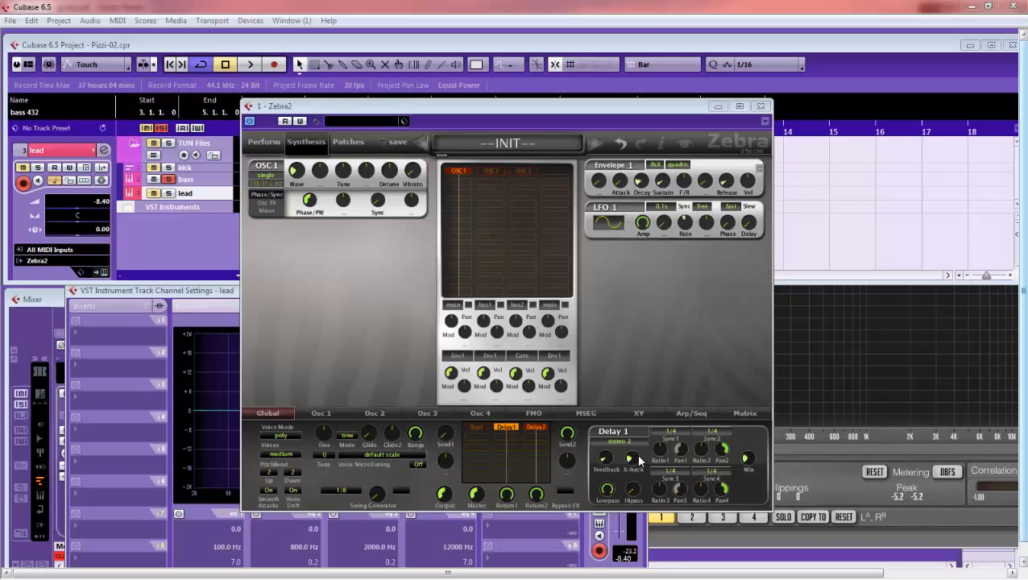
# - Show the Delay 2 panel from the FX grid's Delay2 slot header
pyautogui.click(740, 105)
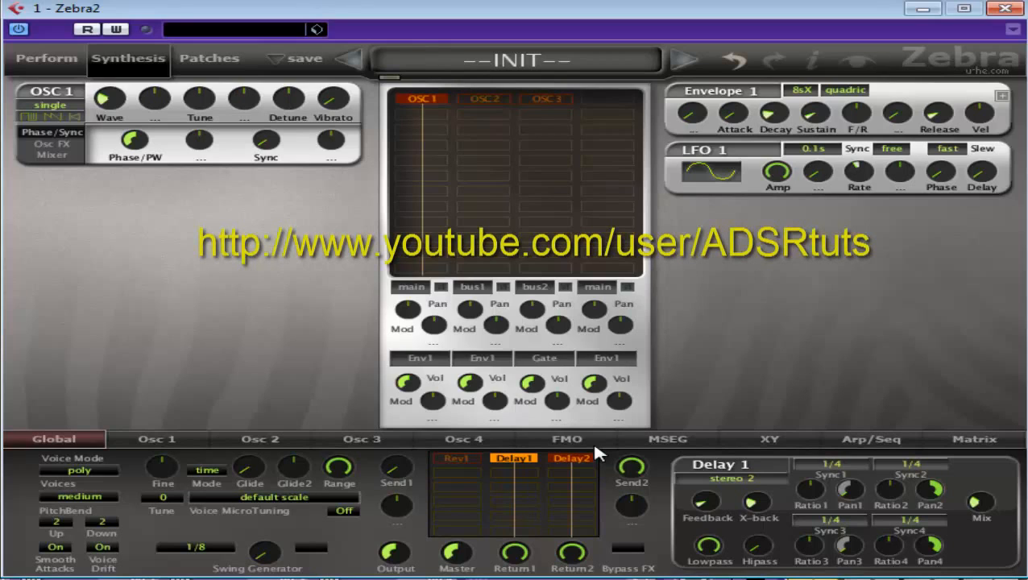
pyautogui.moveTo(512, 393)
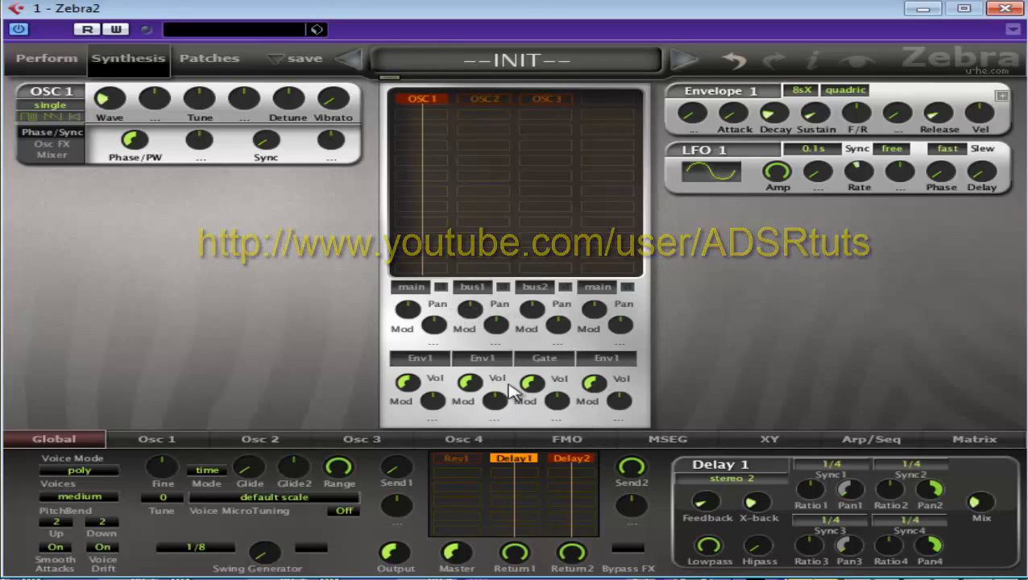
pyautogui.moveTo(611, 213)
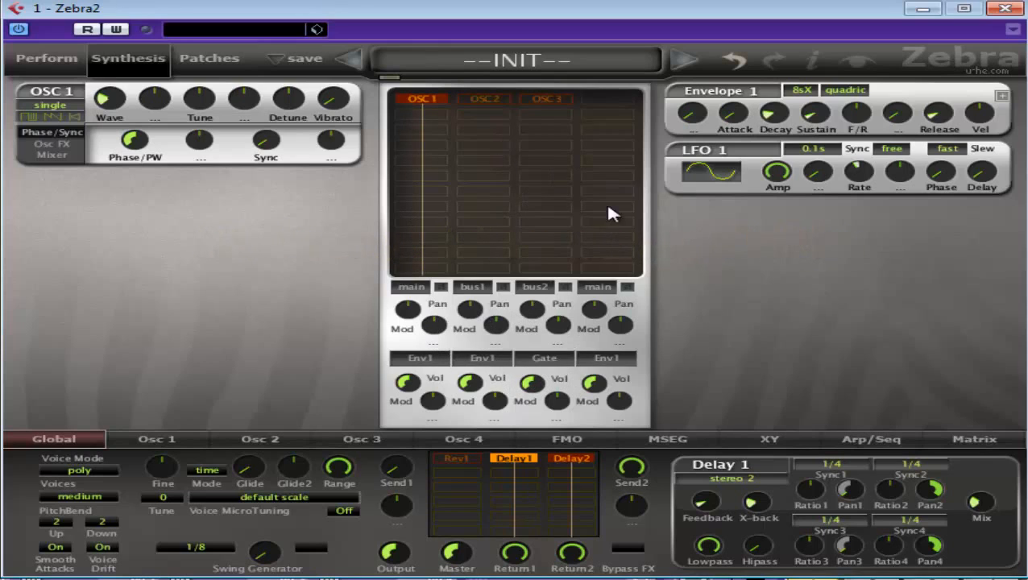
pyautogui.moveTo(619, 403)
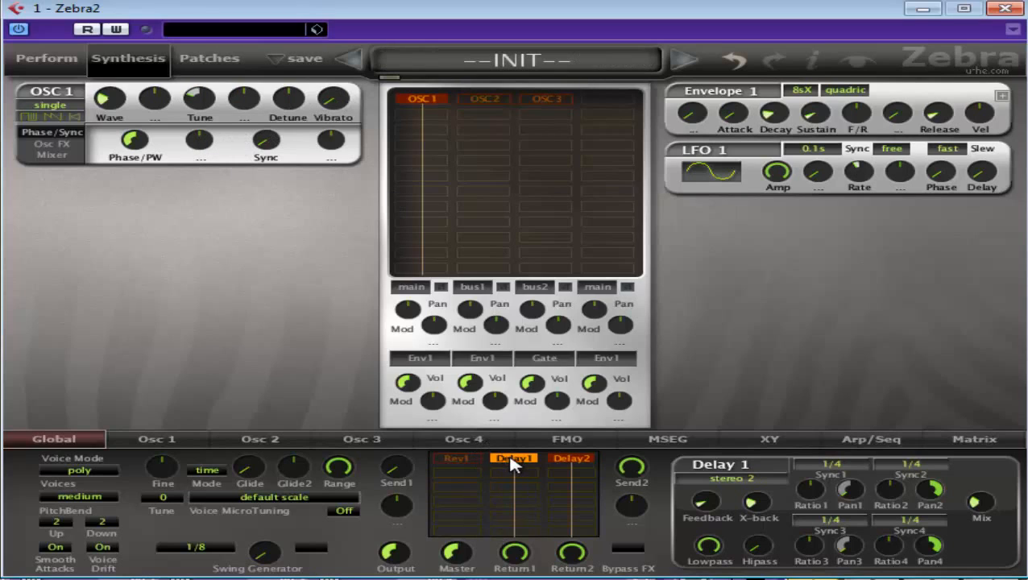
pyautogui.click(571, 457)
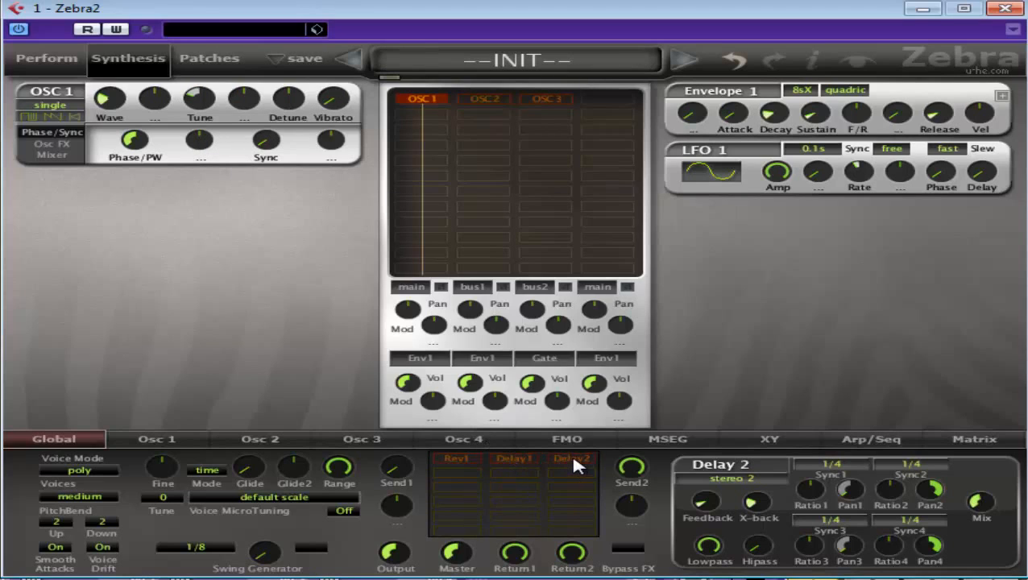
pyautogui.moveTo(665, 137)
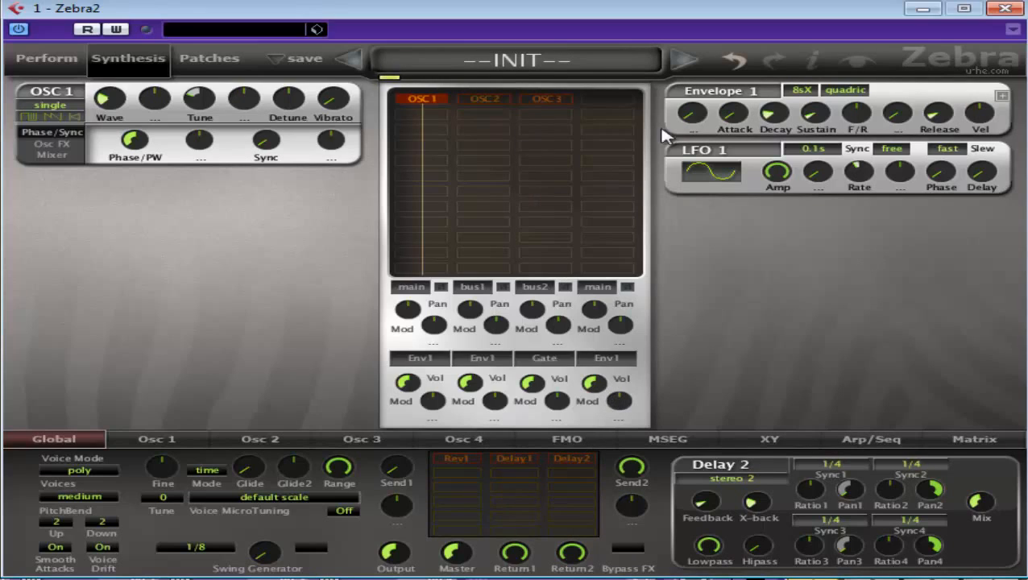
pyautogui.moveTo(434, 141)
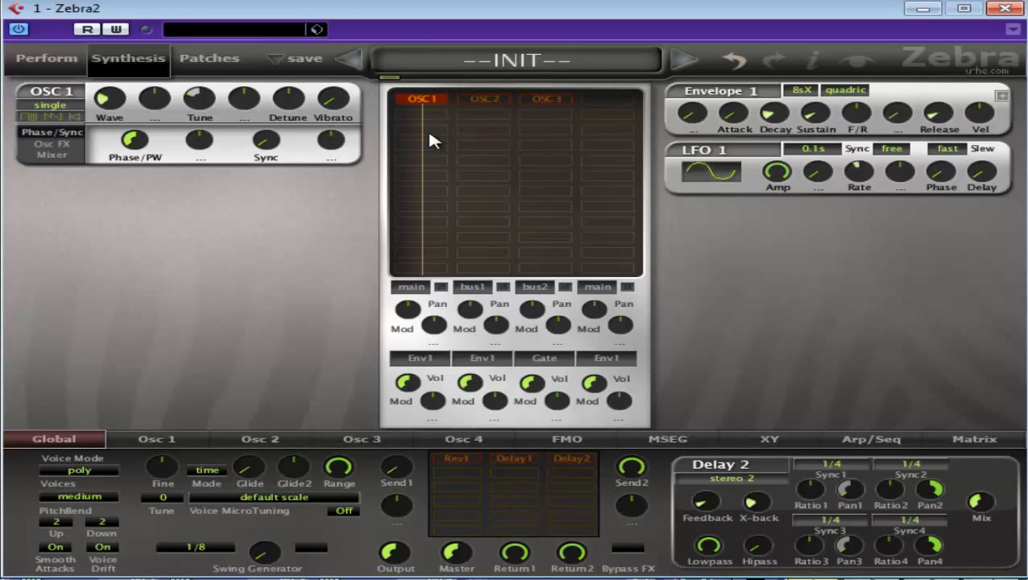
pyautogui.moveTo(415, 292)
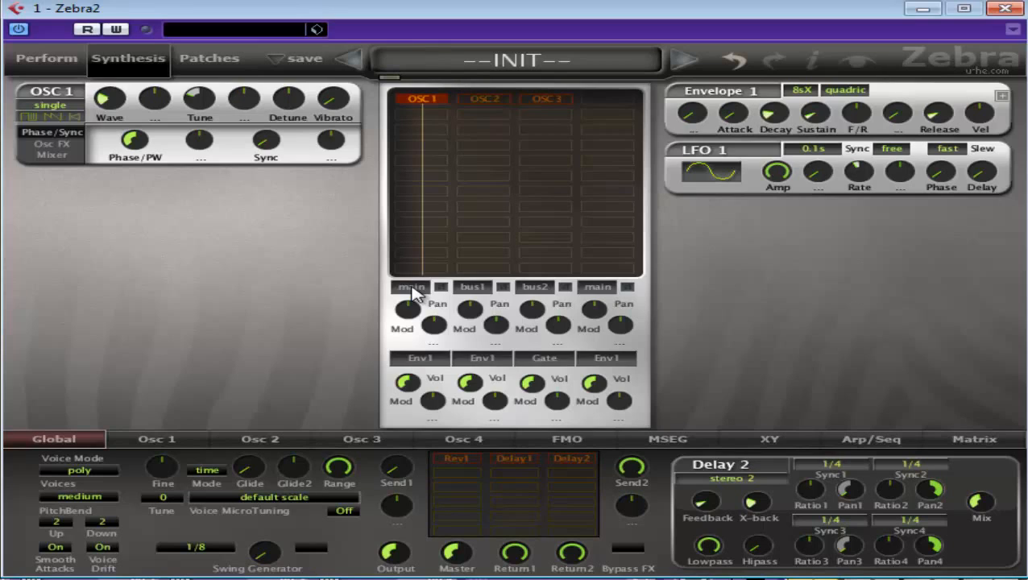
pyautogui.click(411, 287)
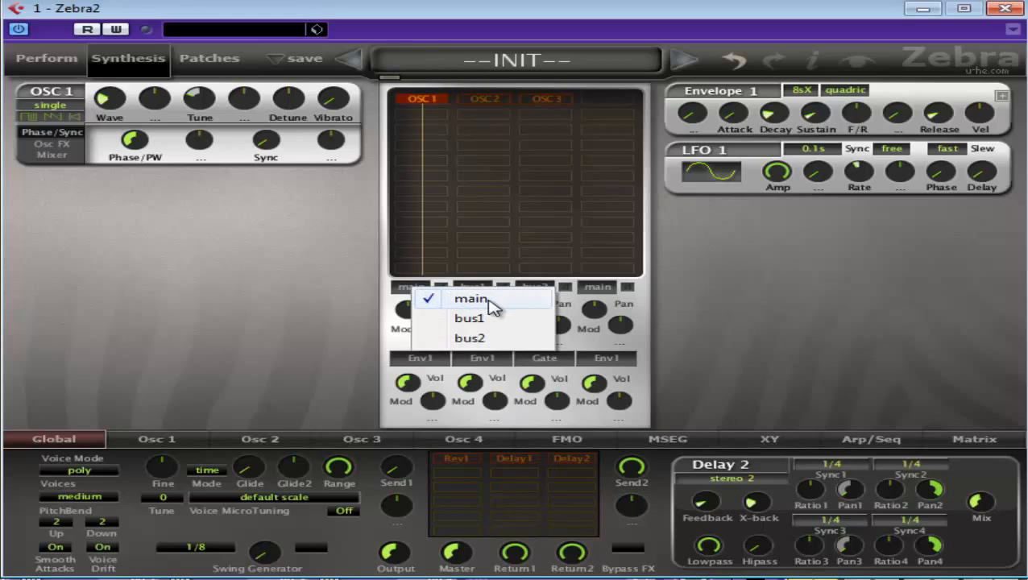
pyautogui.moveTo(392, 327)
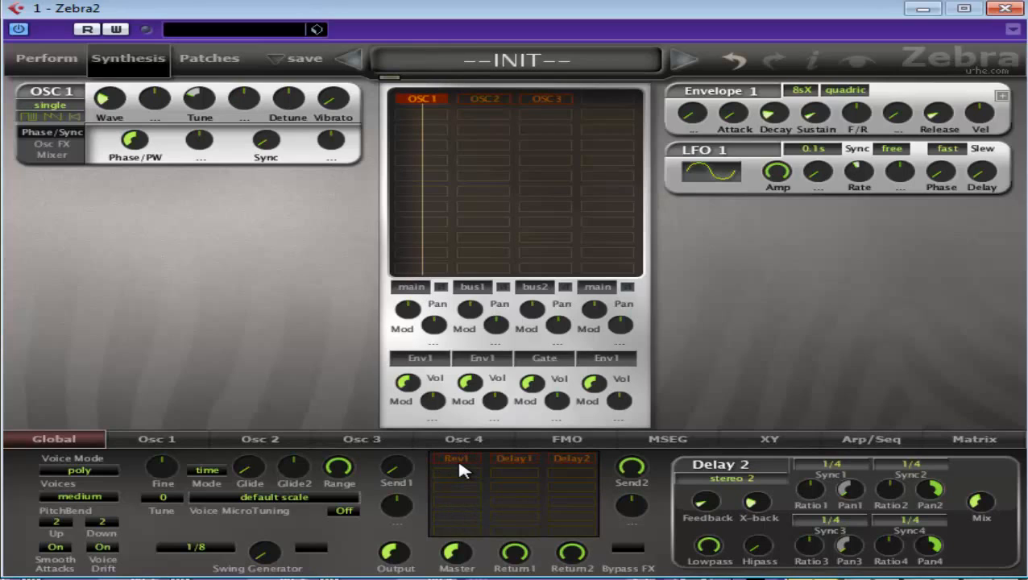
pyautogui.moveTo(475, 298)
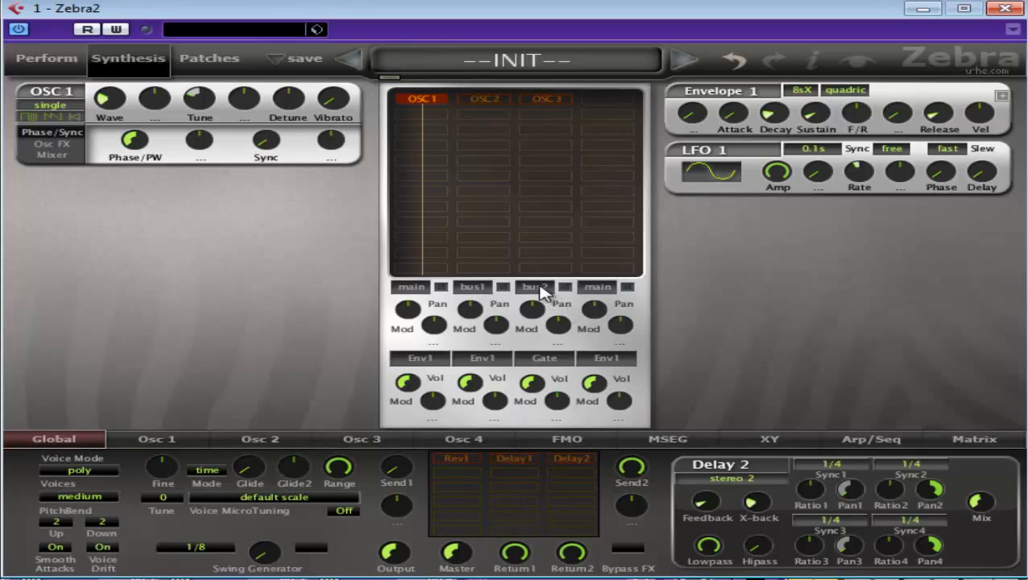
pyautogui.moveTo(507, 299)
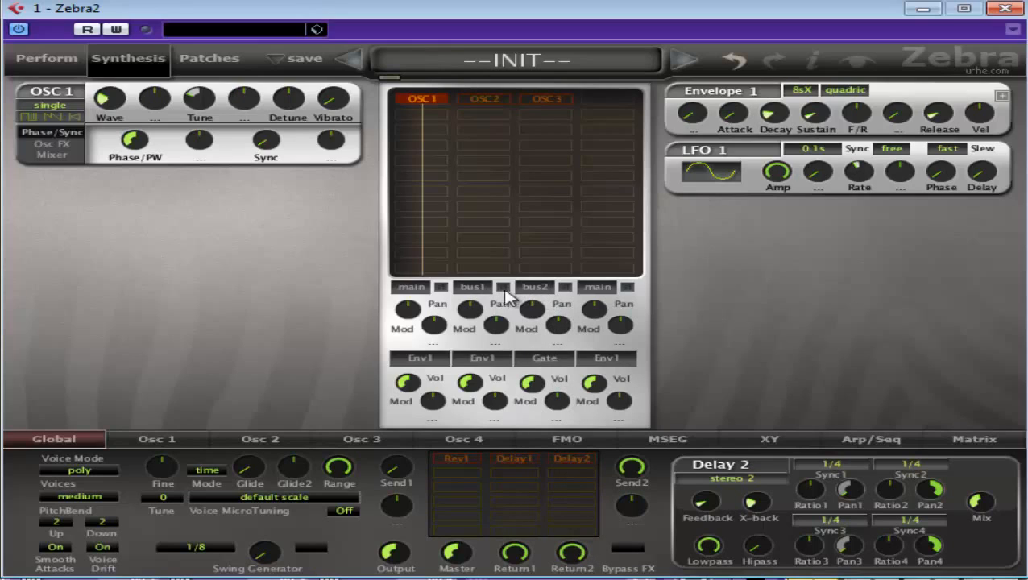
pyautogui.moveTo(523, 530)
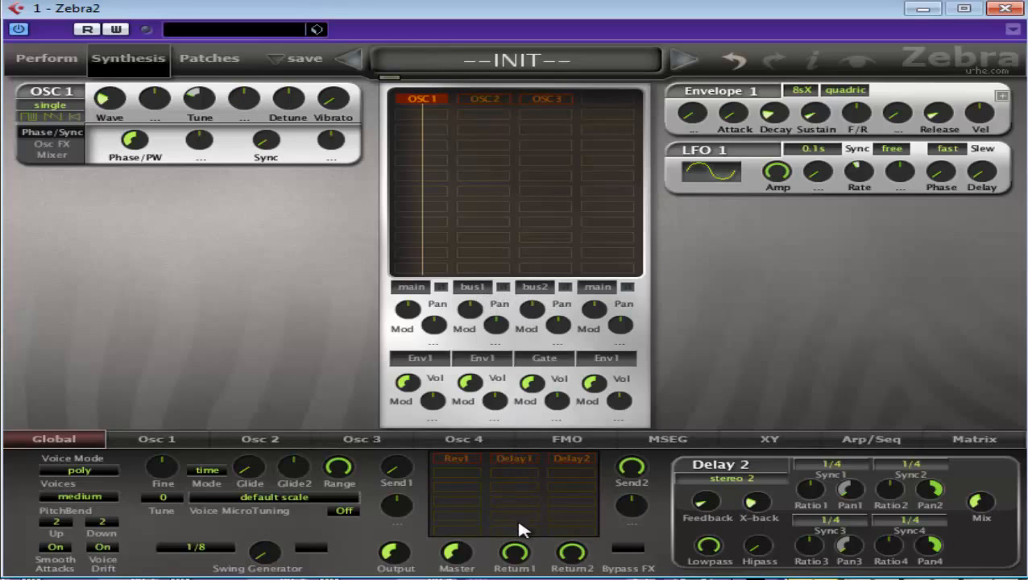
pyautogui.moveTo(584, 556)
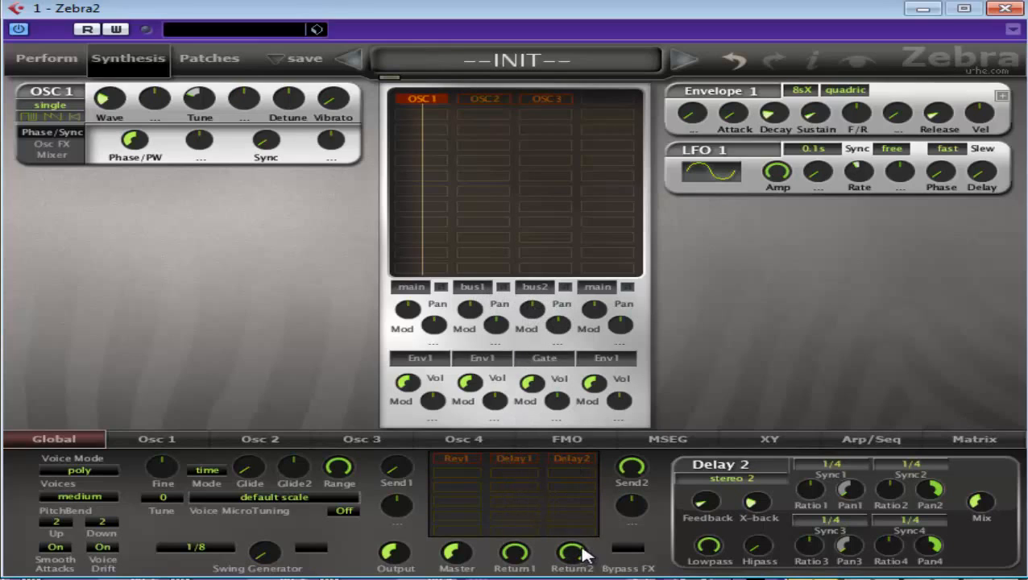
pyautogui.moveTo(516, 486)
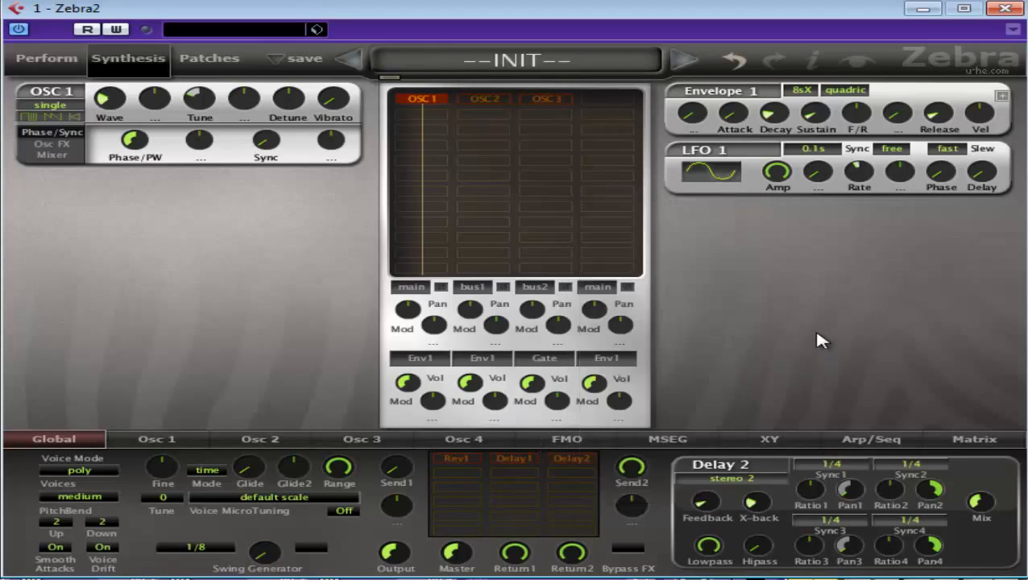
pyautogui.moveTo(419, 288)
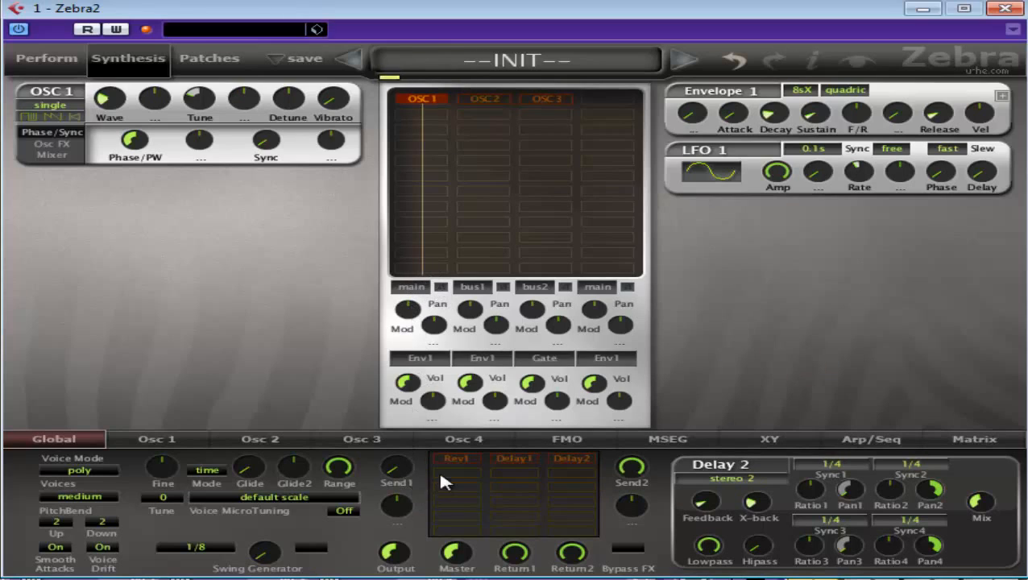
# - Review the reverb, focus OSC2, then display Delay 1's settings with feedback 54.50
pyautogui.click(456, 459)
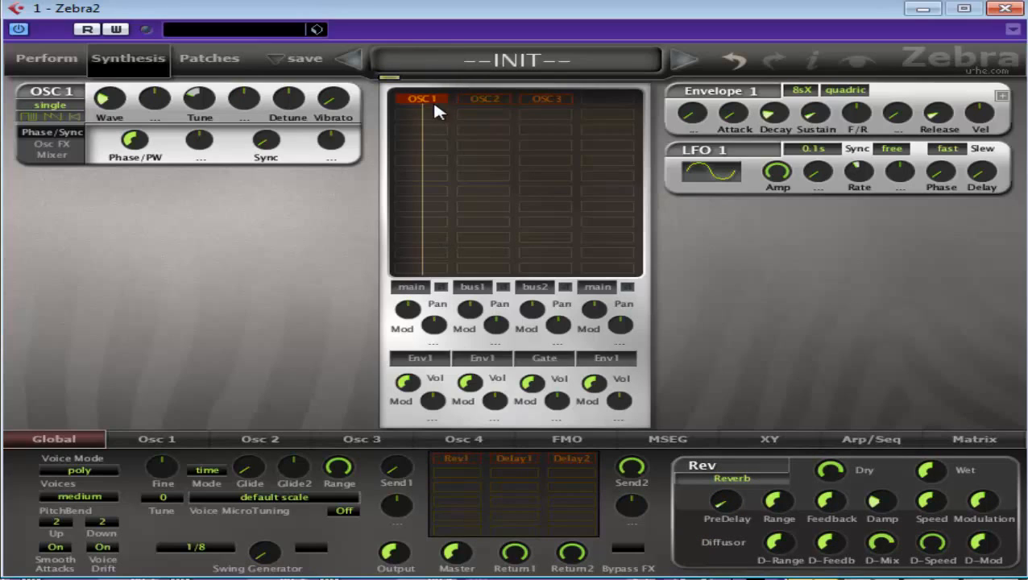
pyautogui.click(483, 98)
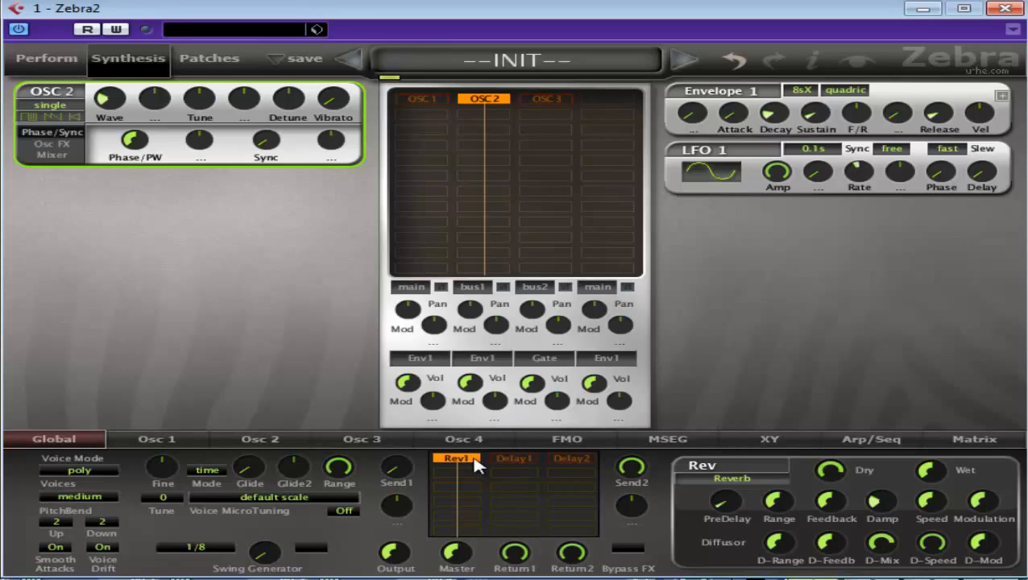
pyautogui.moveTo(266, 568)
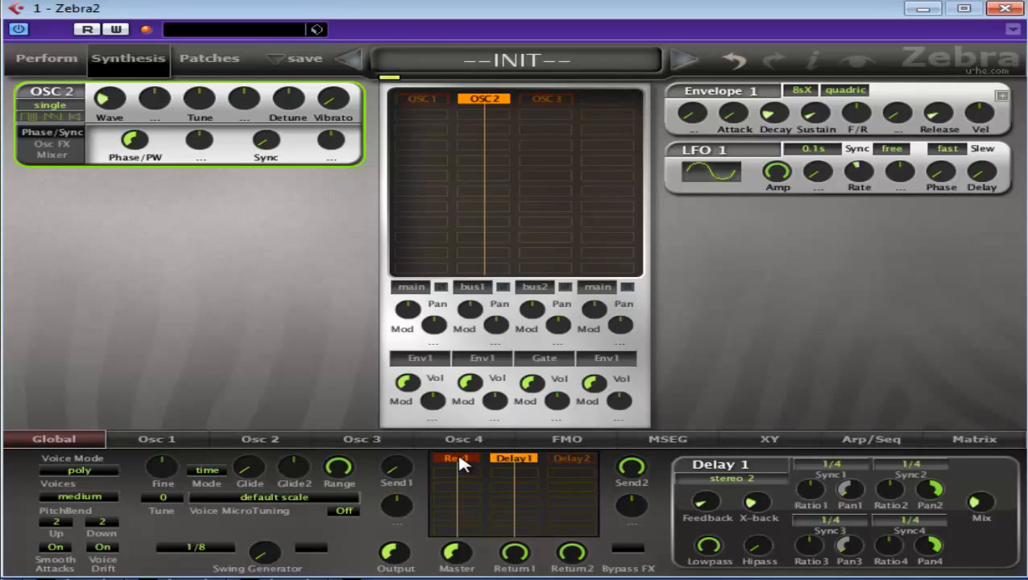
pyautogui.click(456, 458)
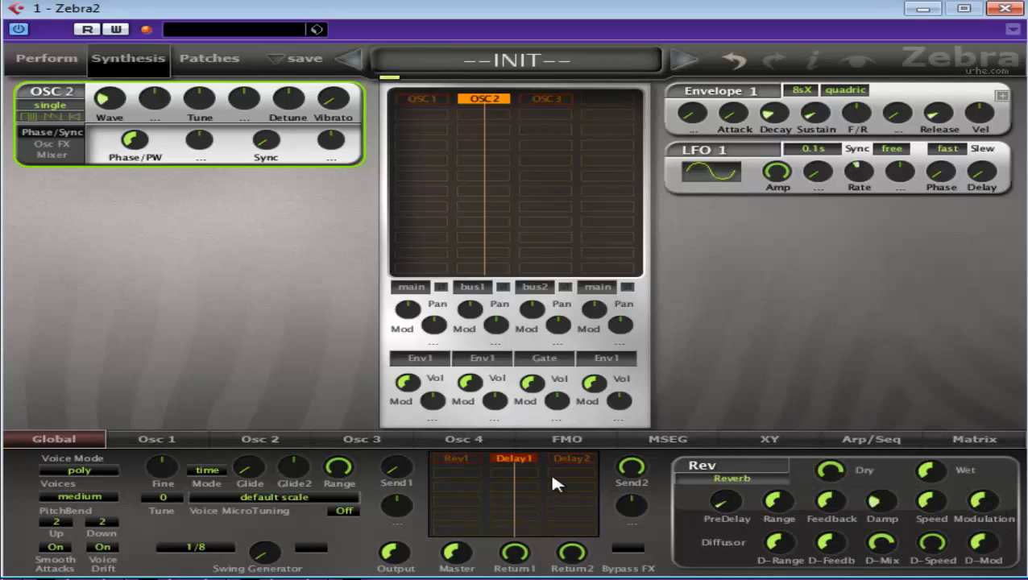
pyautogui.click(514, 458)
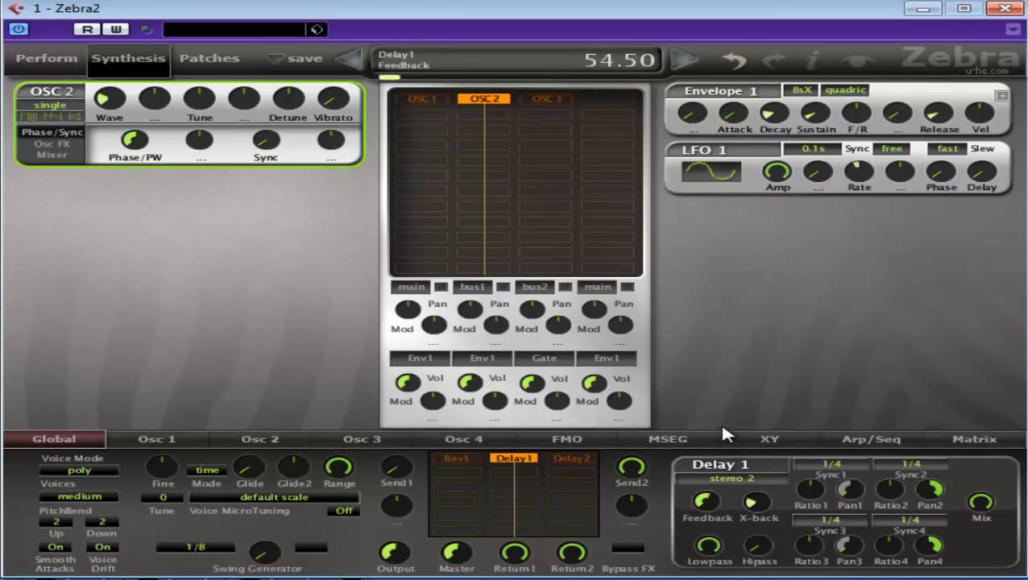
pyautogui.moveTo(744, 522)
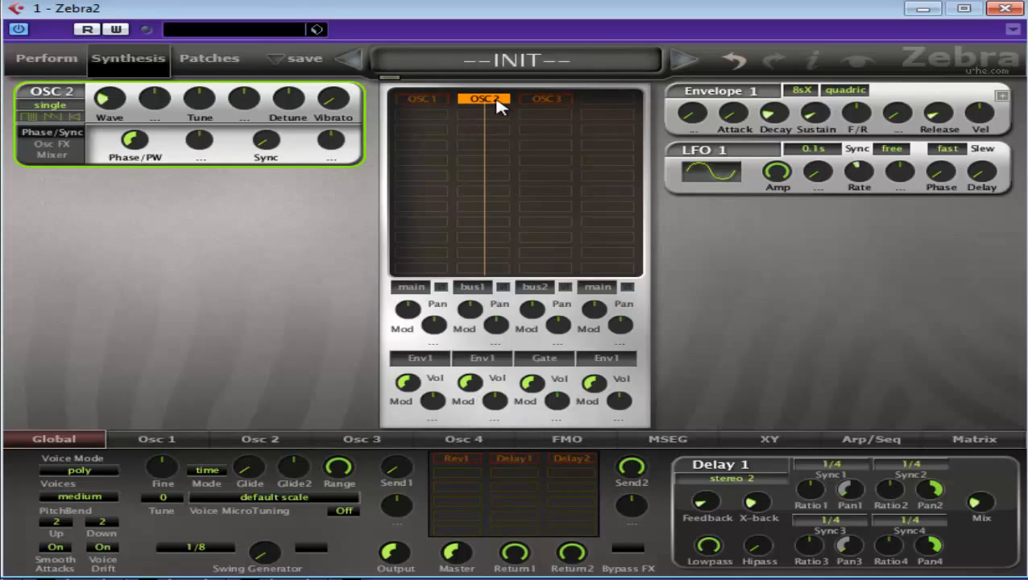
# - Focus OSC3, glance at Delay 2, then display the Rev1 reverb settings
pyautogui.click(546, 98)
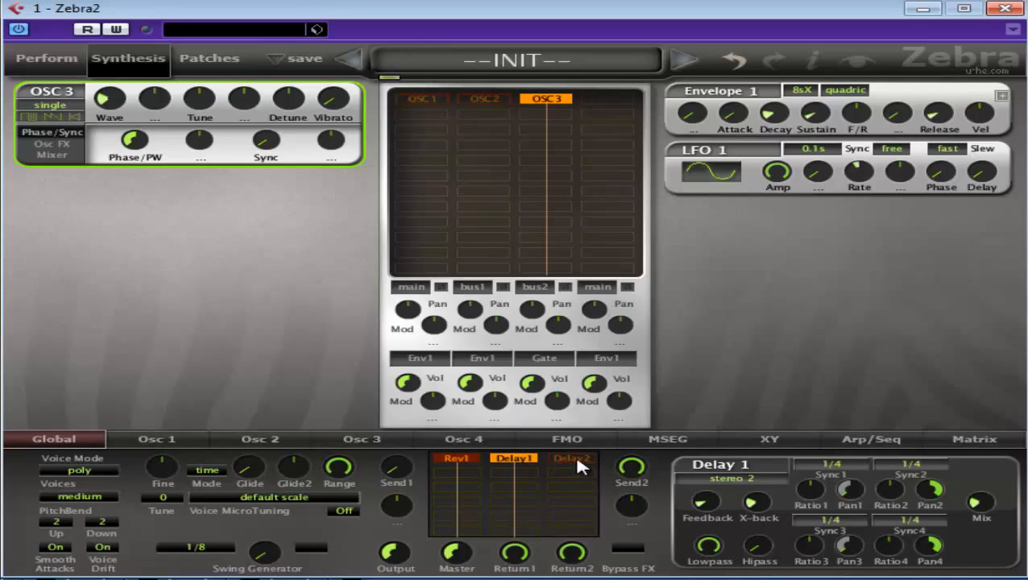
pyautogui.click(571, 457)
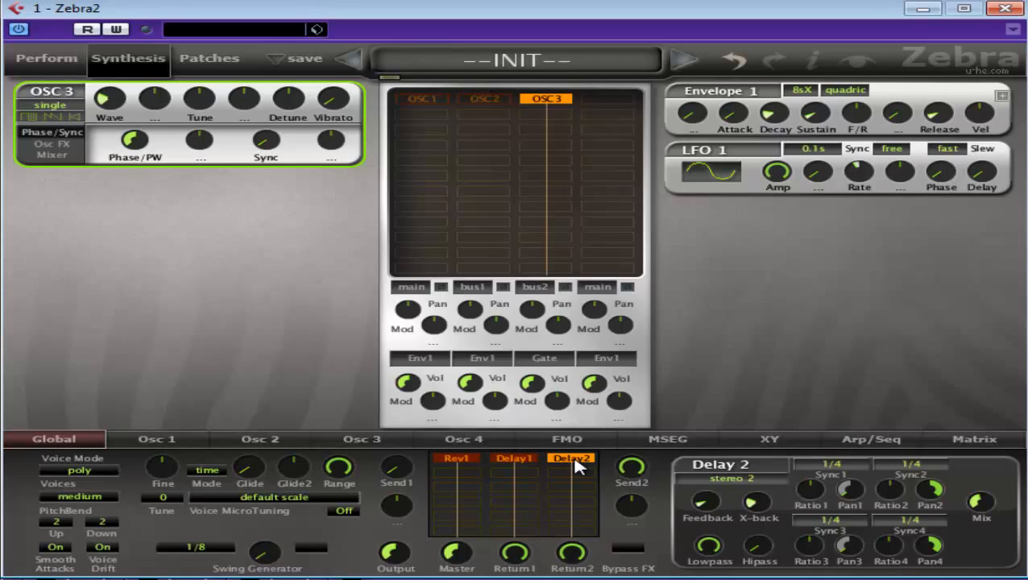
pyautogui.click(456, 458)
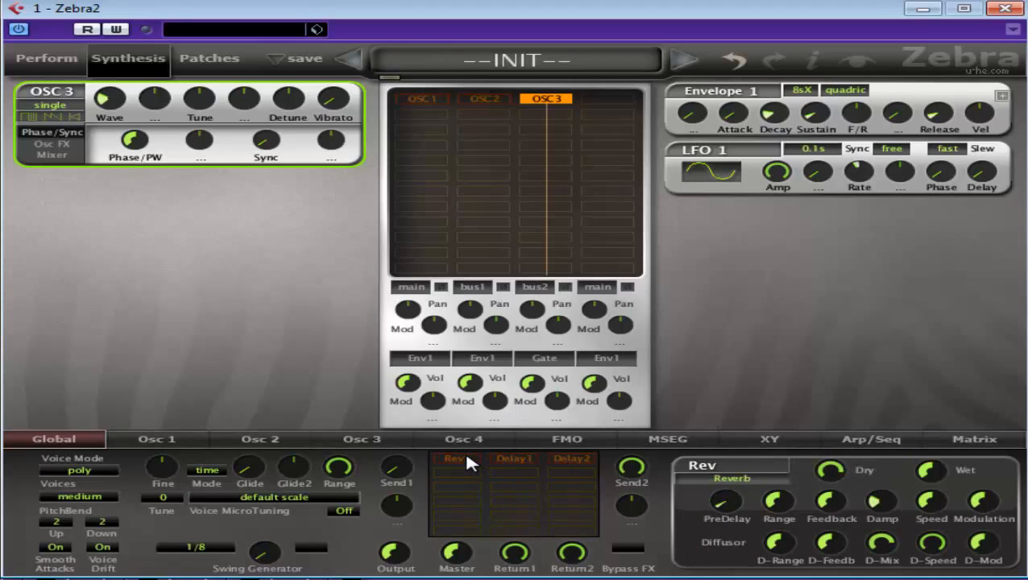
pyautogui.moveTo(524, 62)
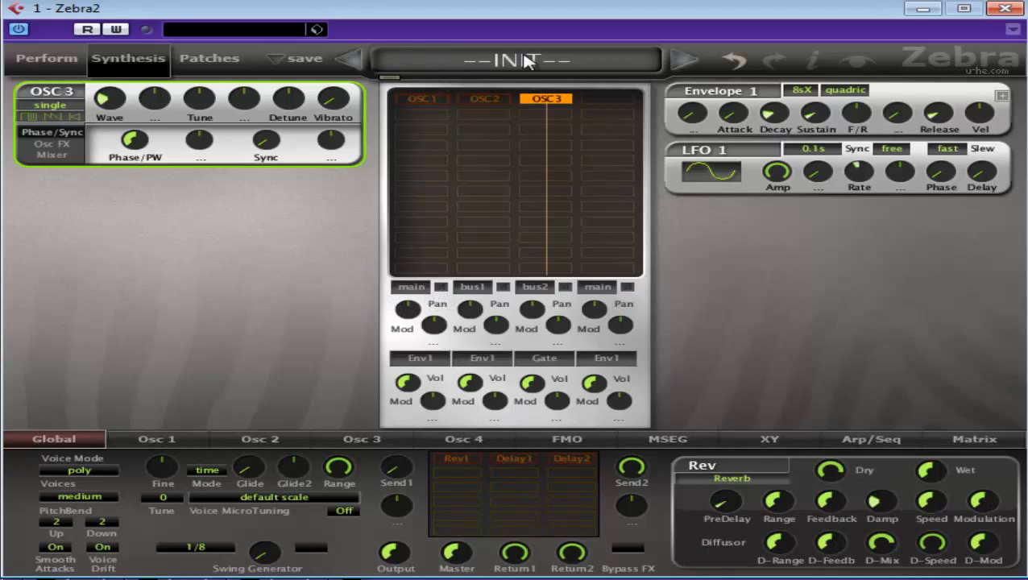
# - Modulate OSC1 lane pan from Lfo1 at depth 100 and sync LFO 1 to 1/16 dot
pyautogui.click(423, 98)
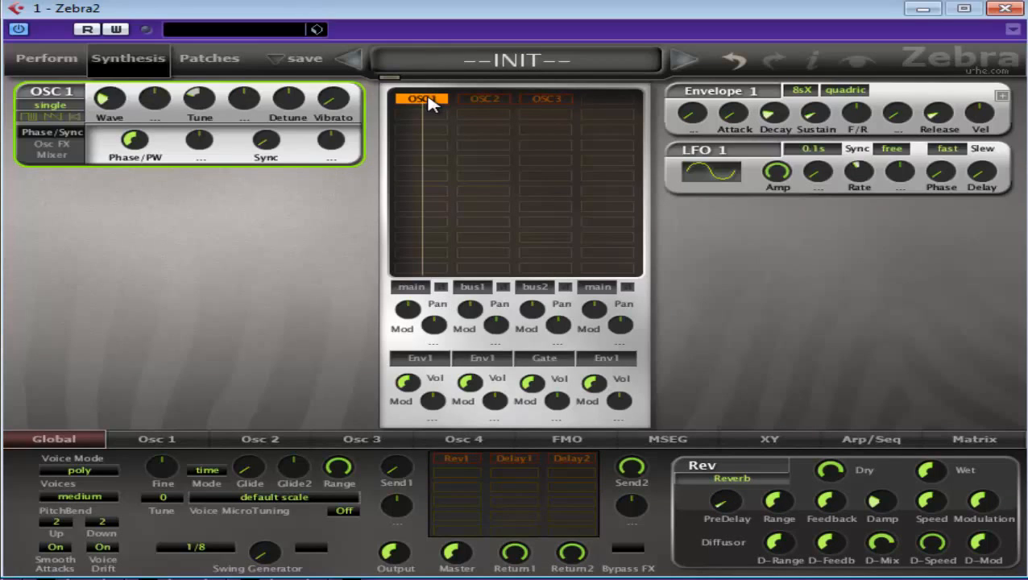
pyautogui.click(441, 287)
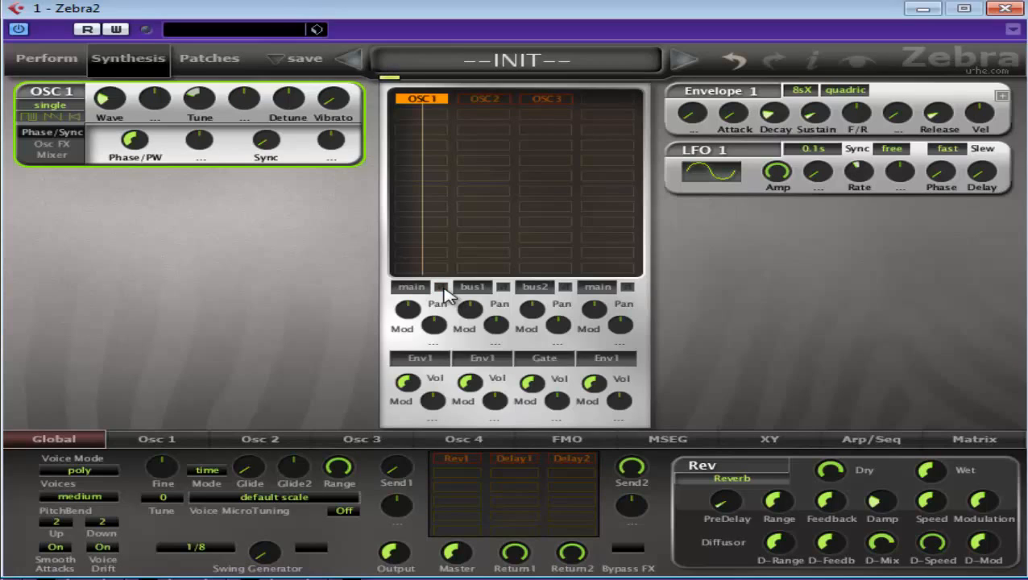
pyautogui.moveTo(411, 314)
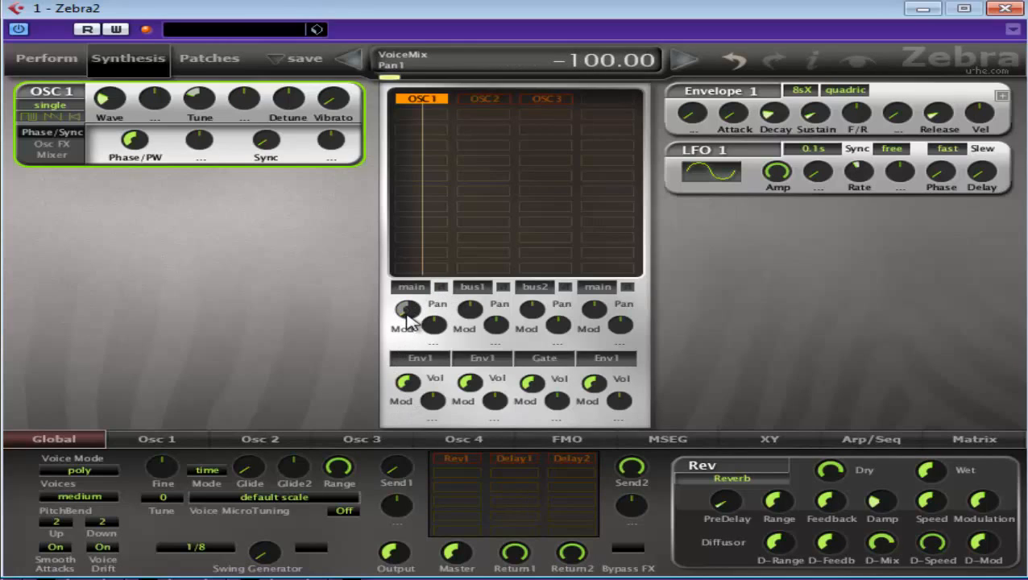
pyautogui.moveTo(407, 313); pyautogui.dragTo(411, 307)
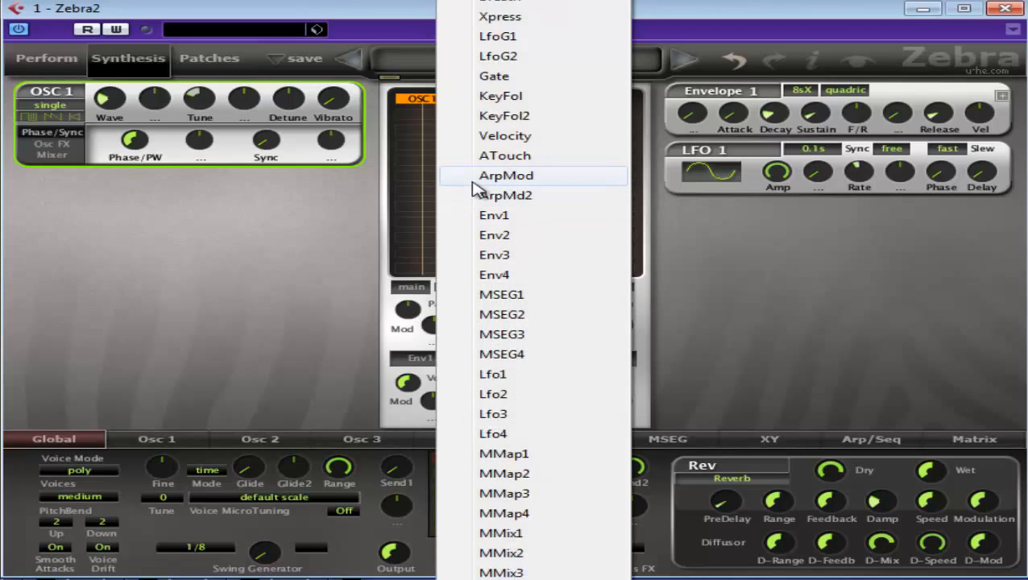
pyautogui.moveTo(532, 374)
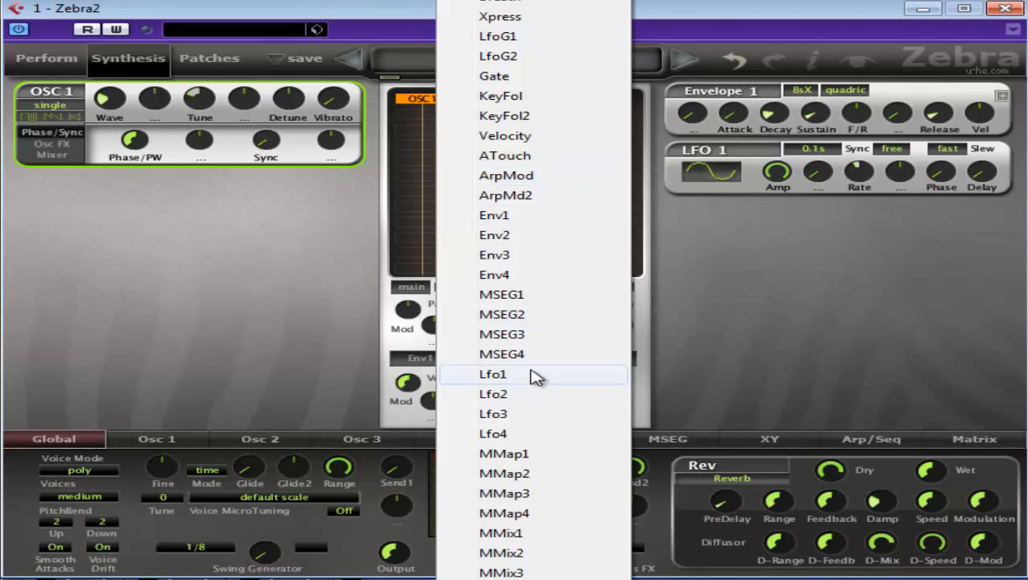
pyautogui.click(492, 374)
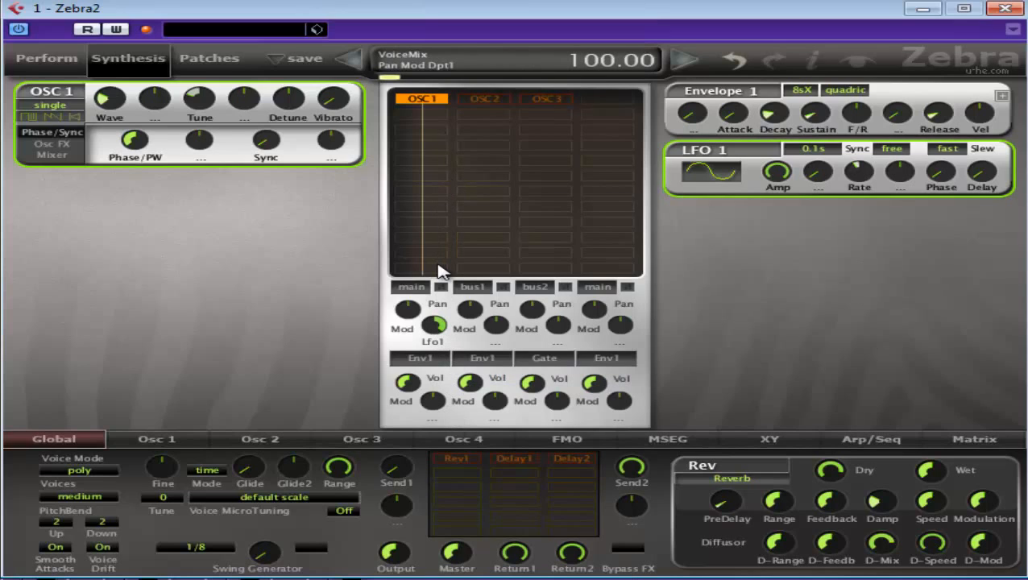
pyautogui.click(814, 148)
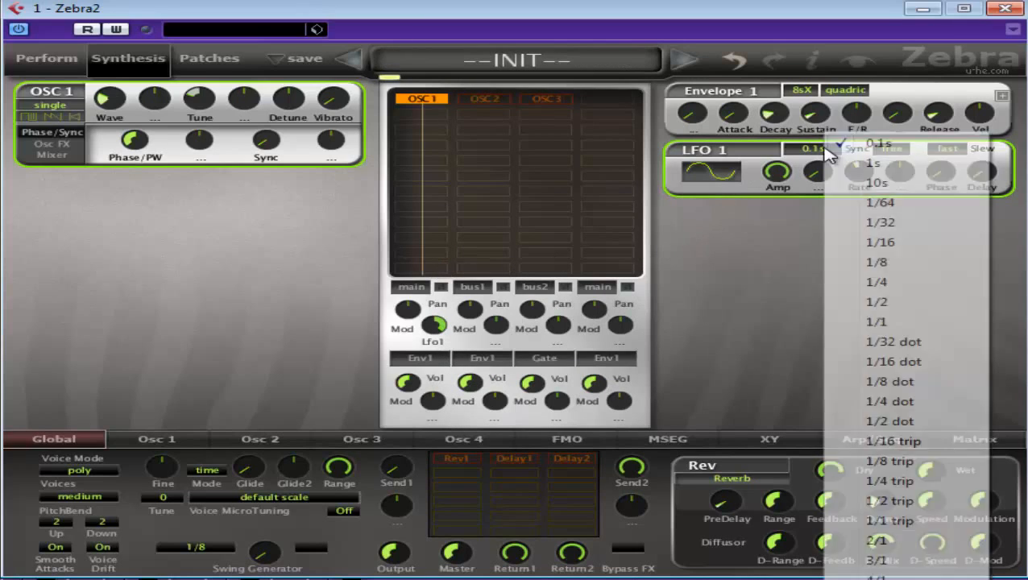
pyautogui.click(876, 321)
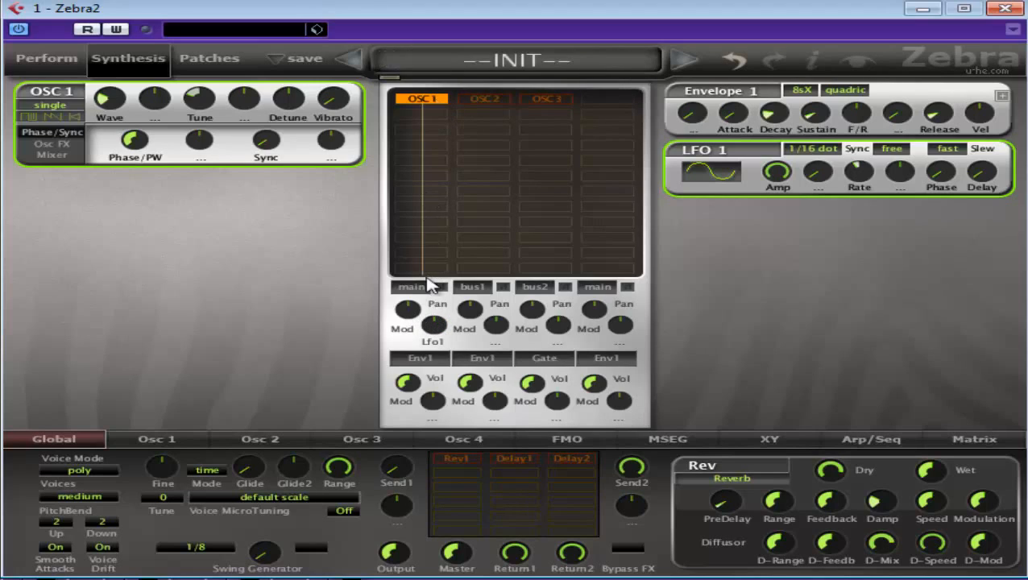
pyautogui.moveTo(432, 366)
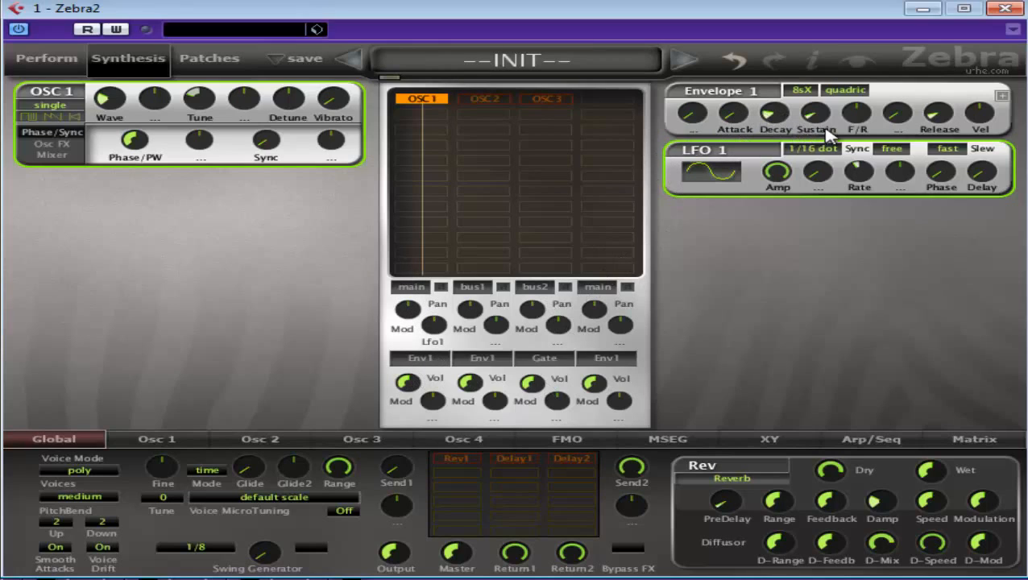
pyautogui.moveTo(842, 121)
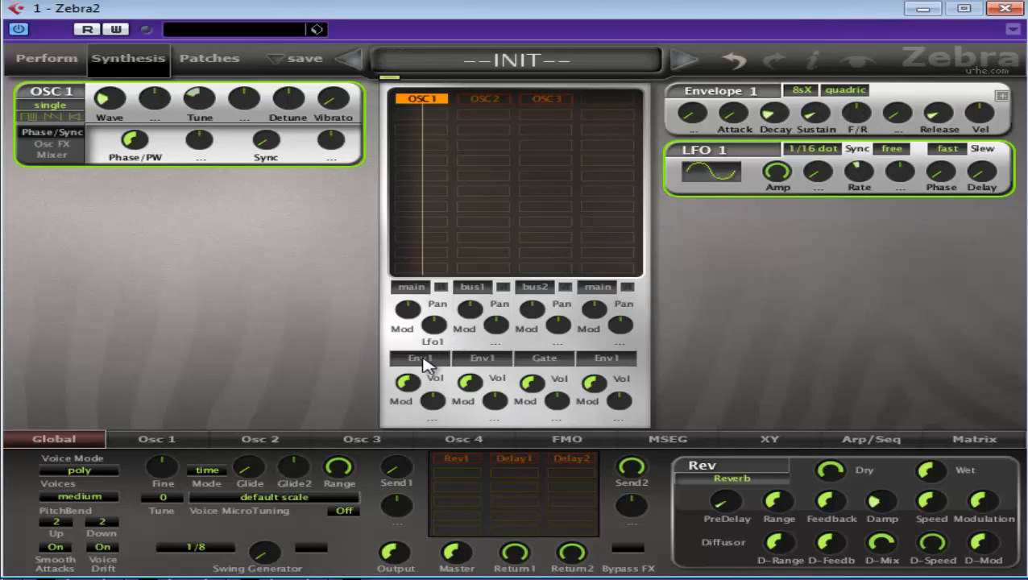
# - Toggle the first lane's volume source between Gate and Env1, then reopen its source menu
pyautogui.click(420, 358)
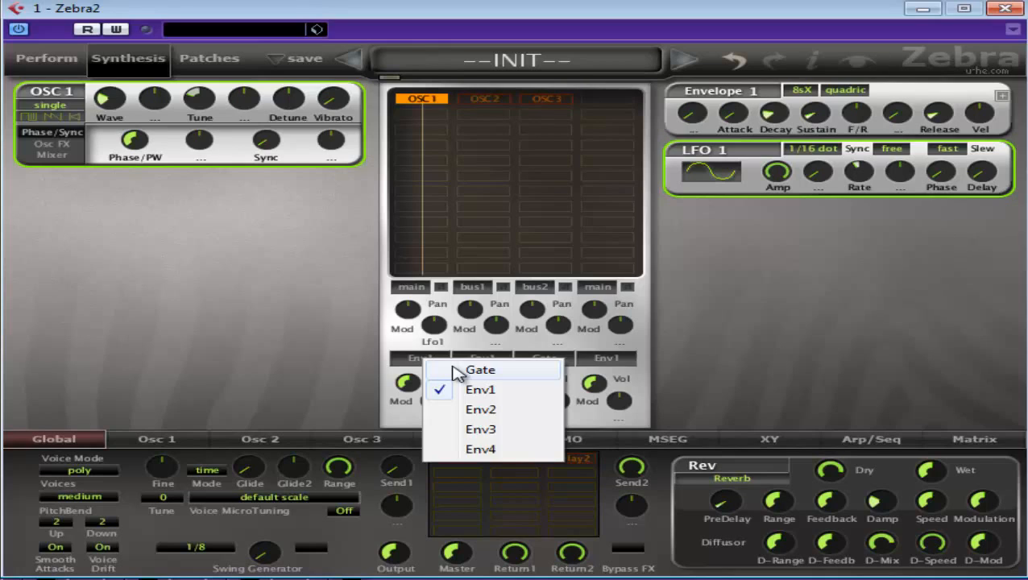
pyautogui.click(481, 370)
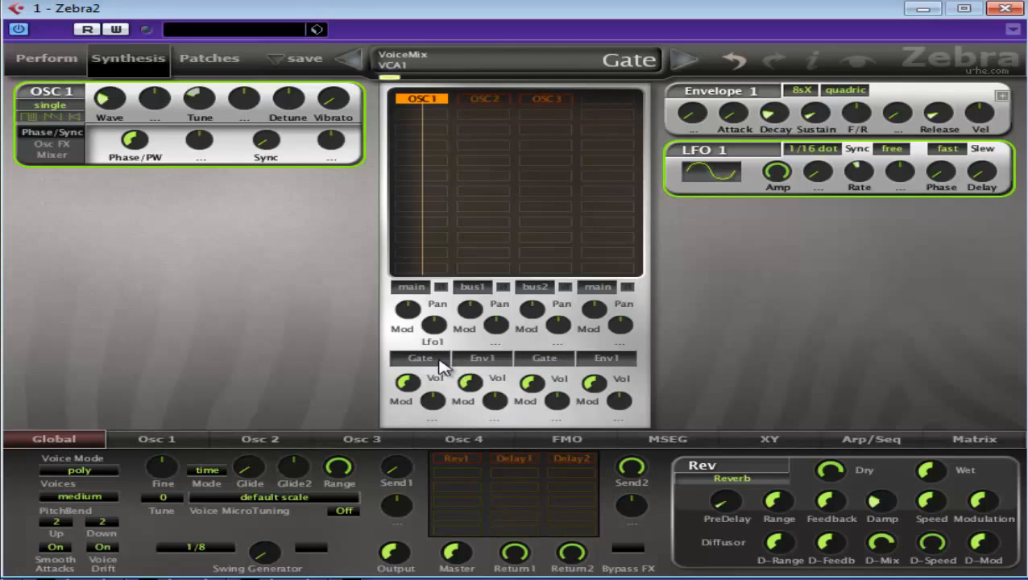
pyautogui.click(420, 358)
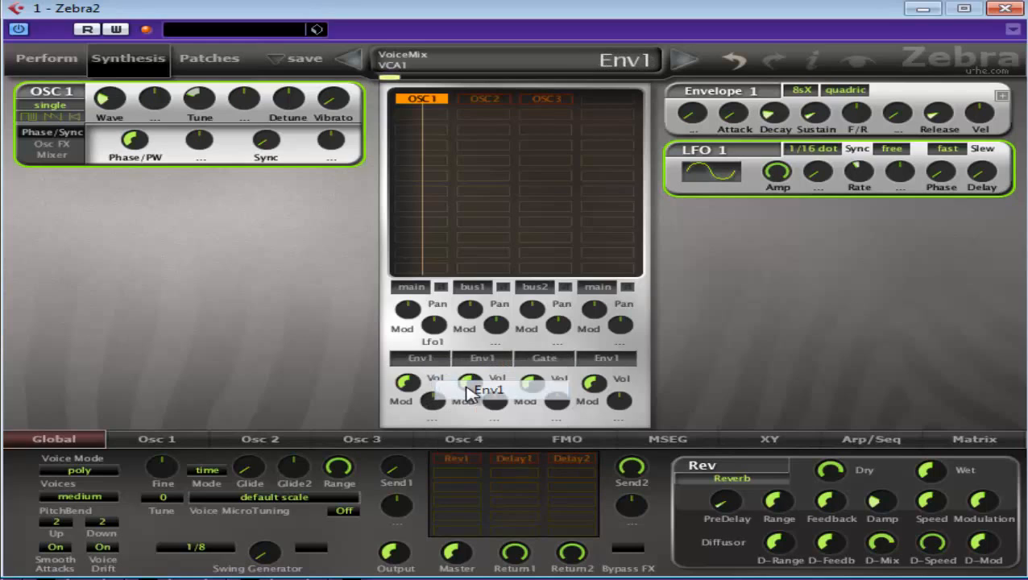
pyautogui.click(420, 358)
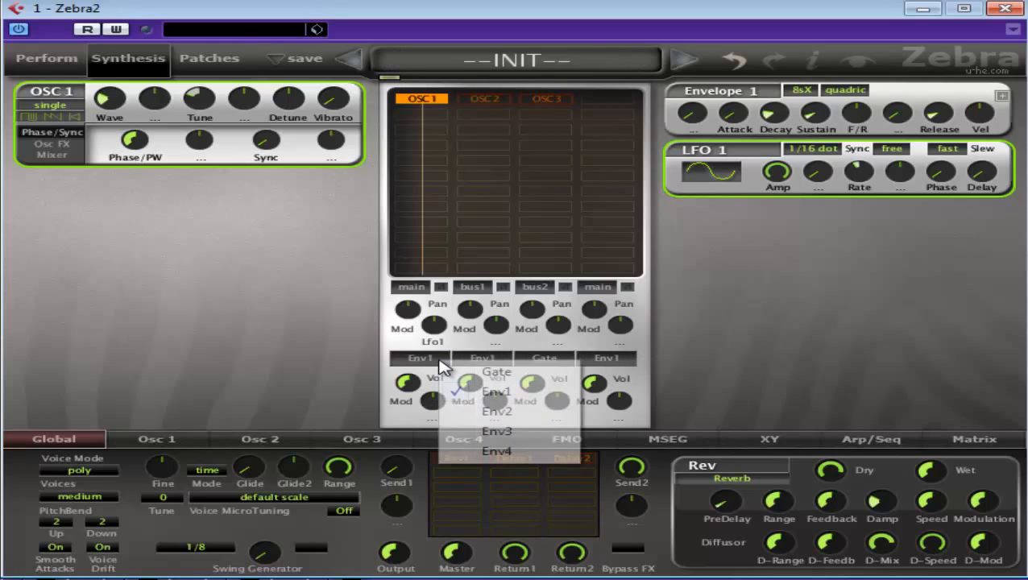
pyautogui.click(497, 371)
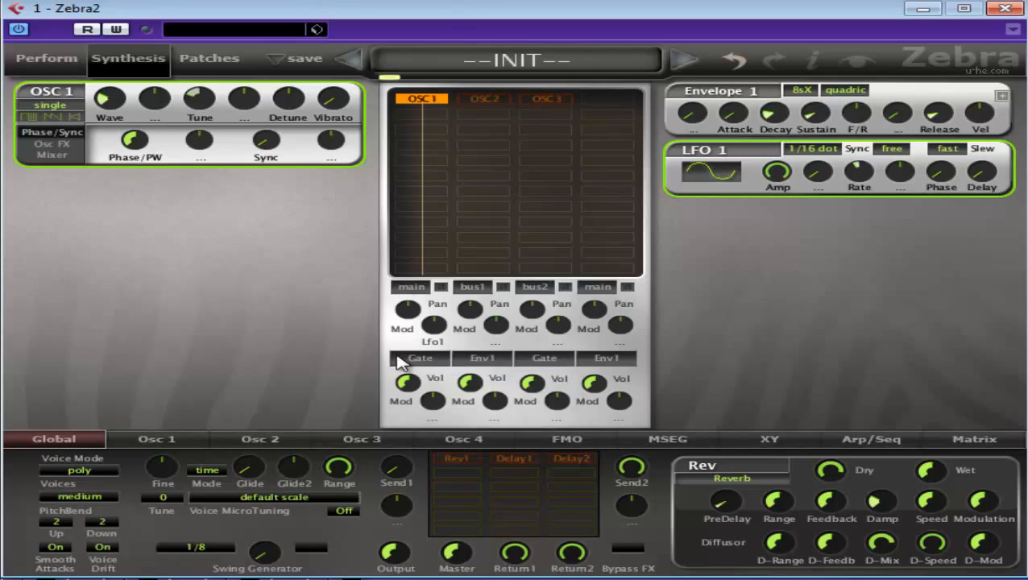
pyautogui.click(419, 358)
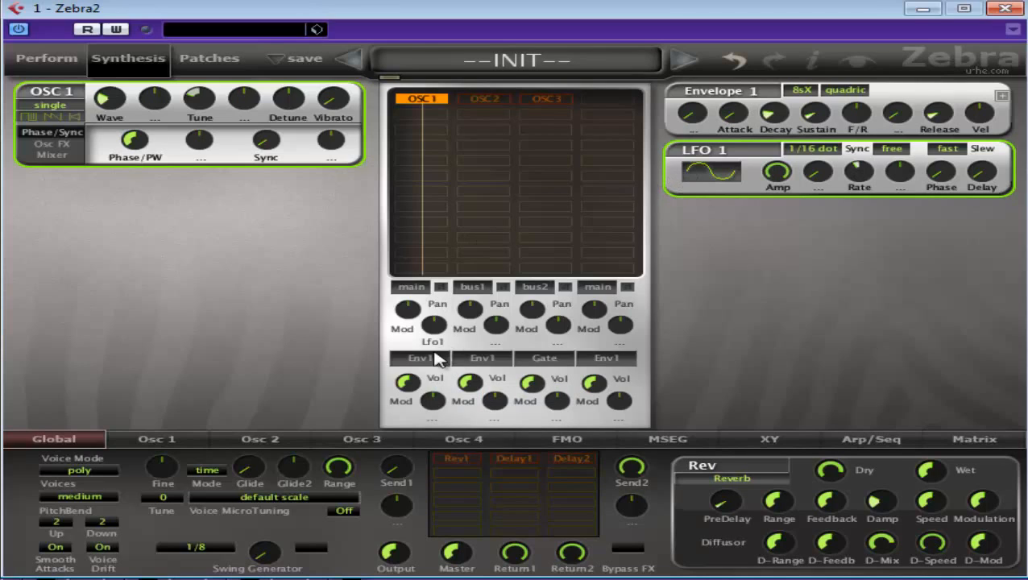
pyautogui.click(419, 358)
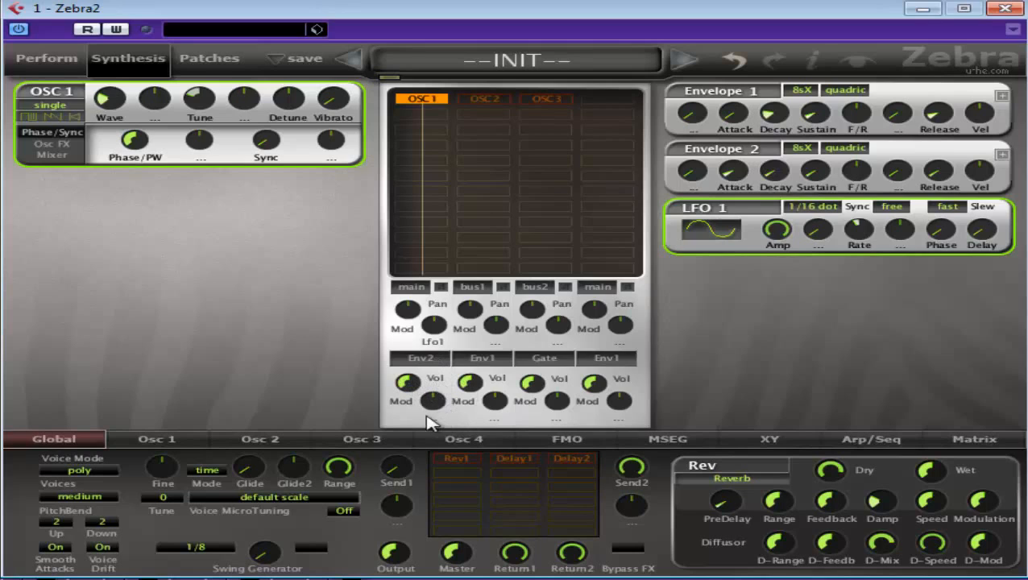
# - Modulate lane 1 volume from Lfo1, set LFO 1 rate to 1s, and activate OSC3
pyautogui.click(407, 328)
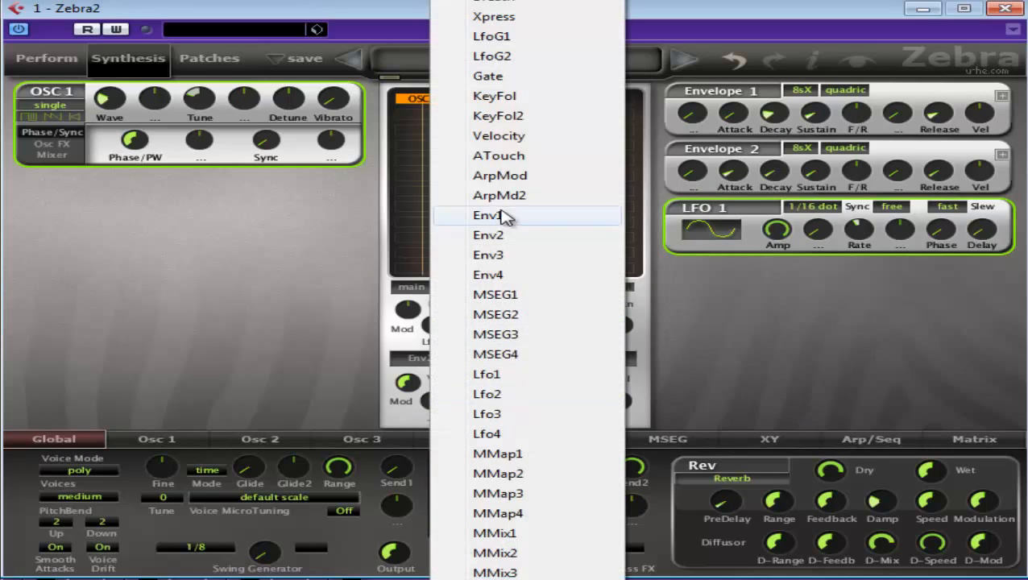
pyautogui.click(489, 215)
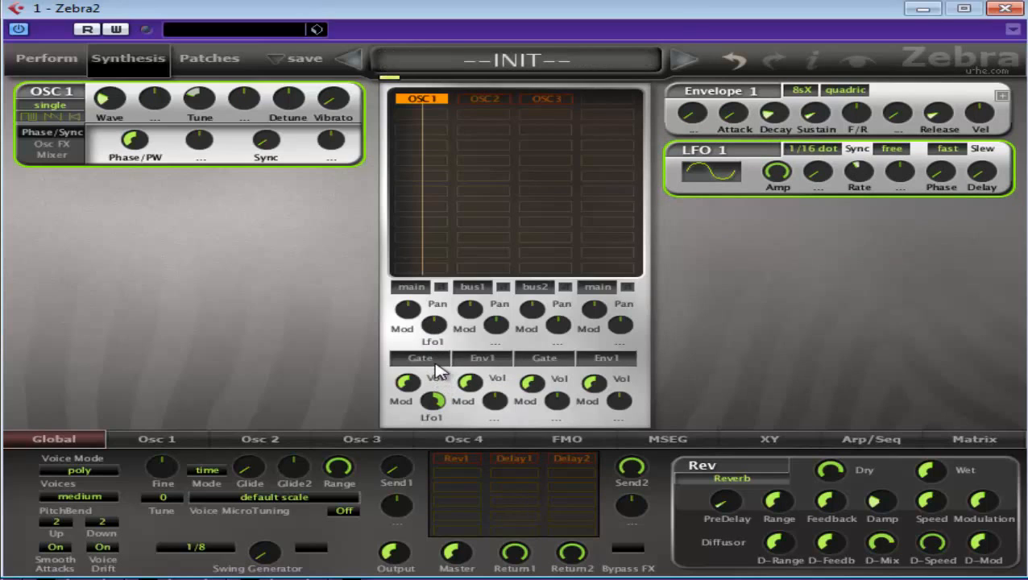
pyautogui.click(812, 149)
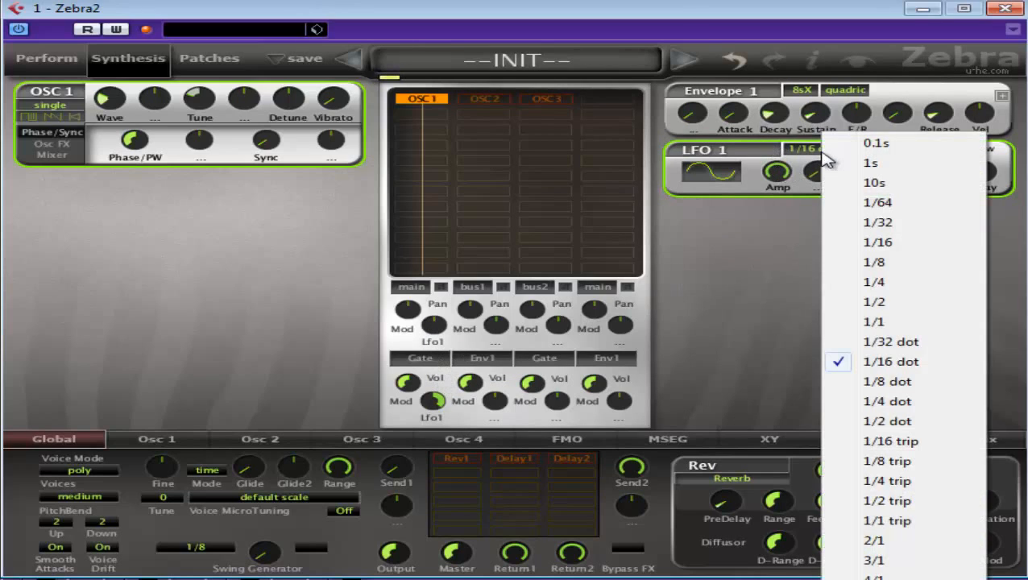
pyautogui.click(875, 162)
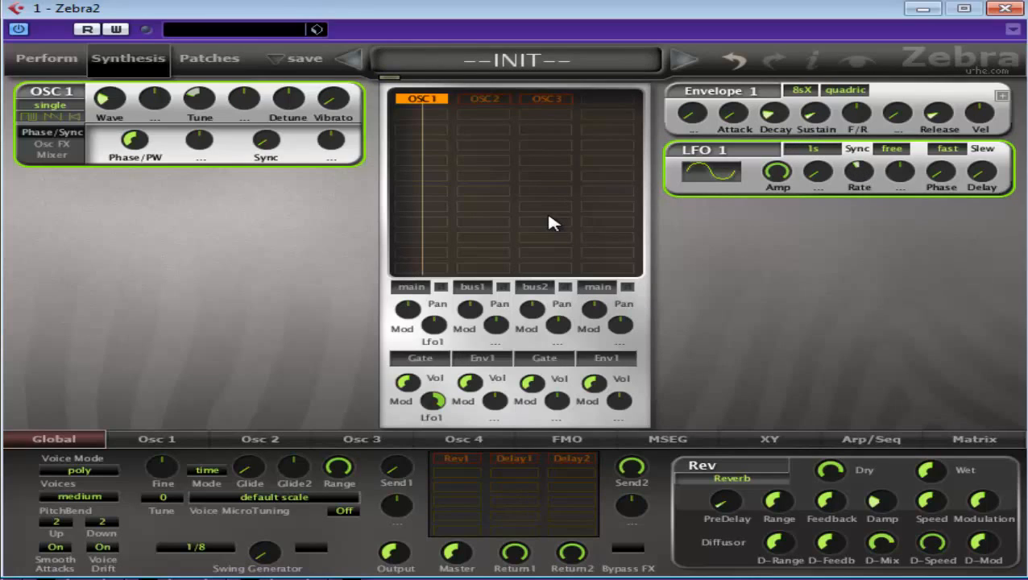
pyautogui.click(547, 99)
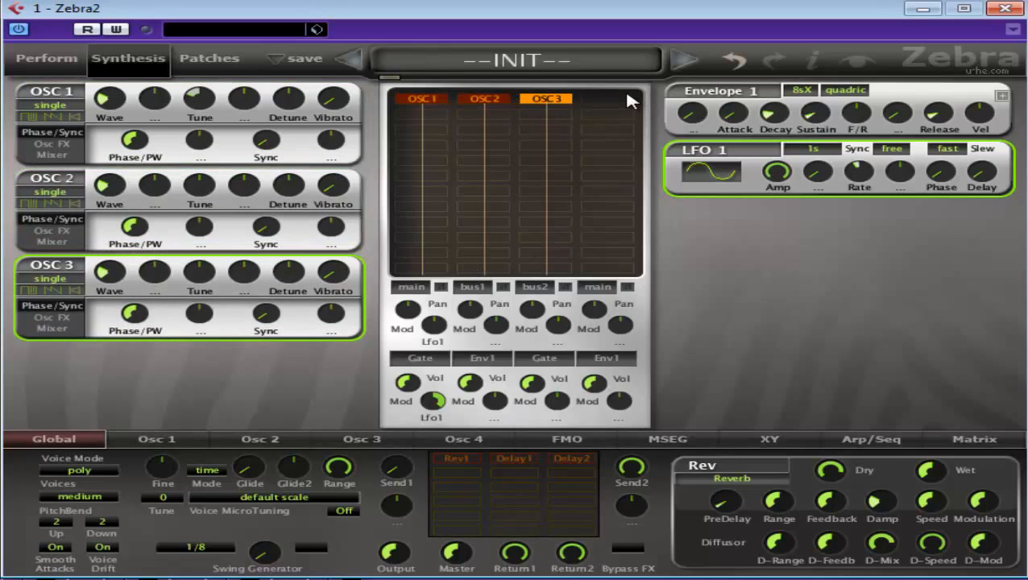
pyautogui.moveTo(526, 347)
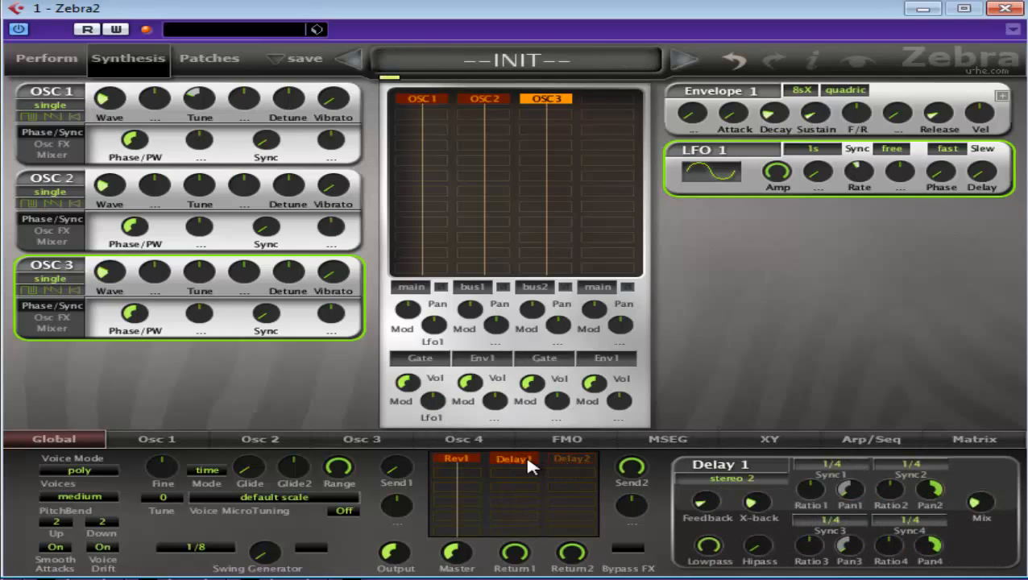
# - Display the Delay 2 settings with both delays active in the FX grid
pyautogui.click(572, 458)
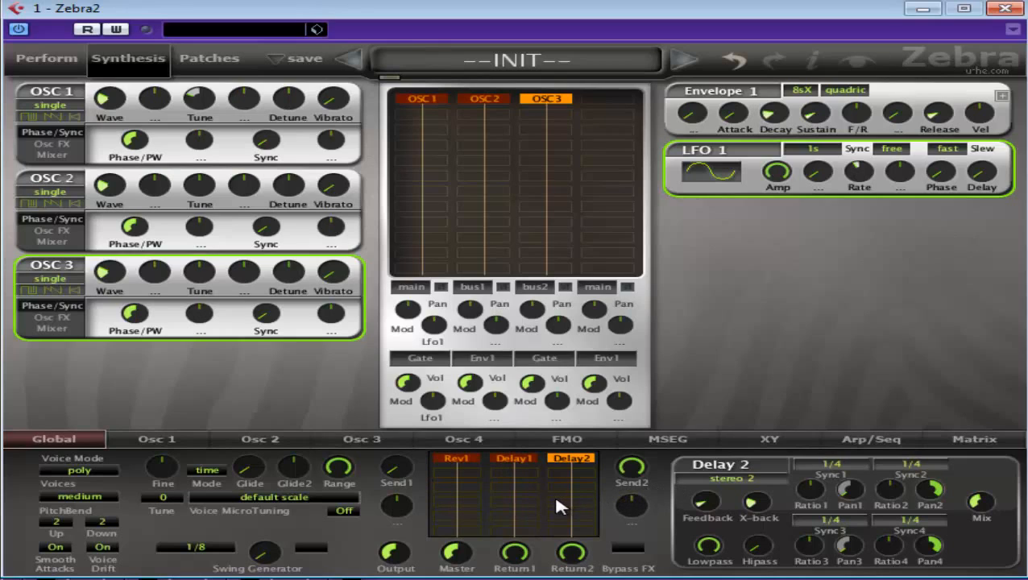
pyautogui.moveTo(643, 556)
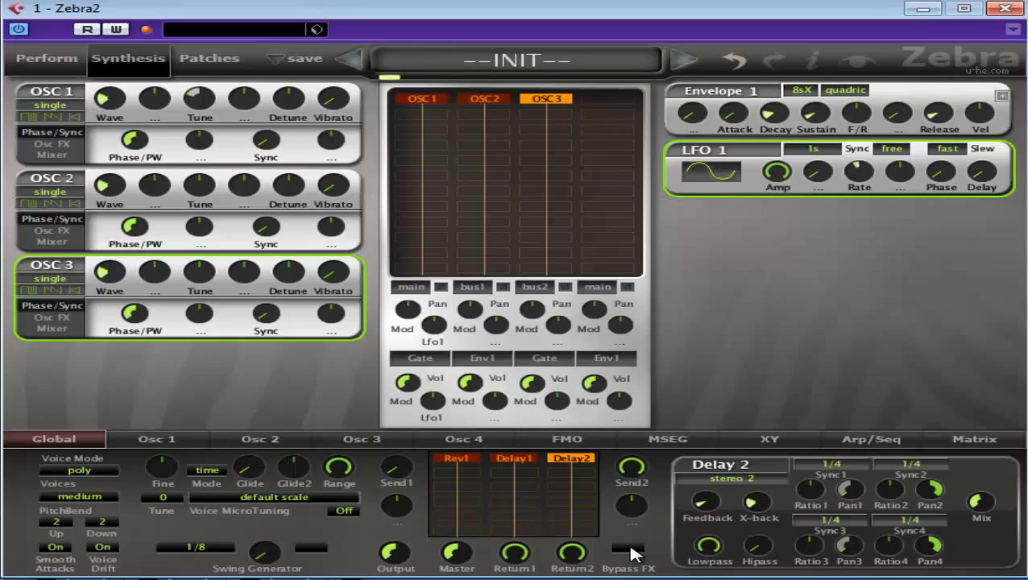
pyautogui.click(629, 550)
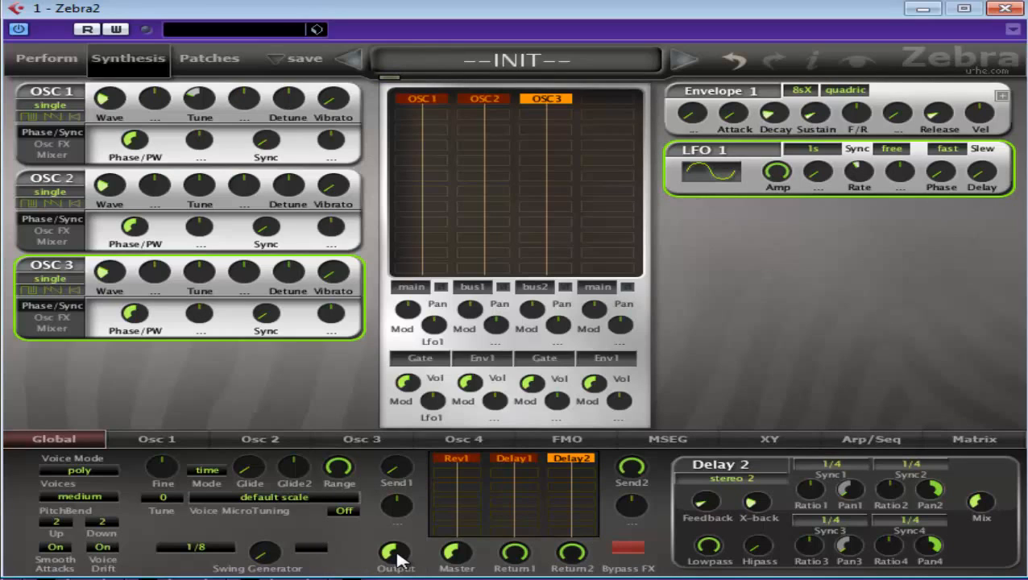
pyautogui.moveTo(596, 544)
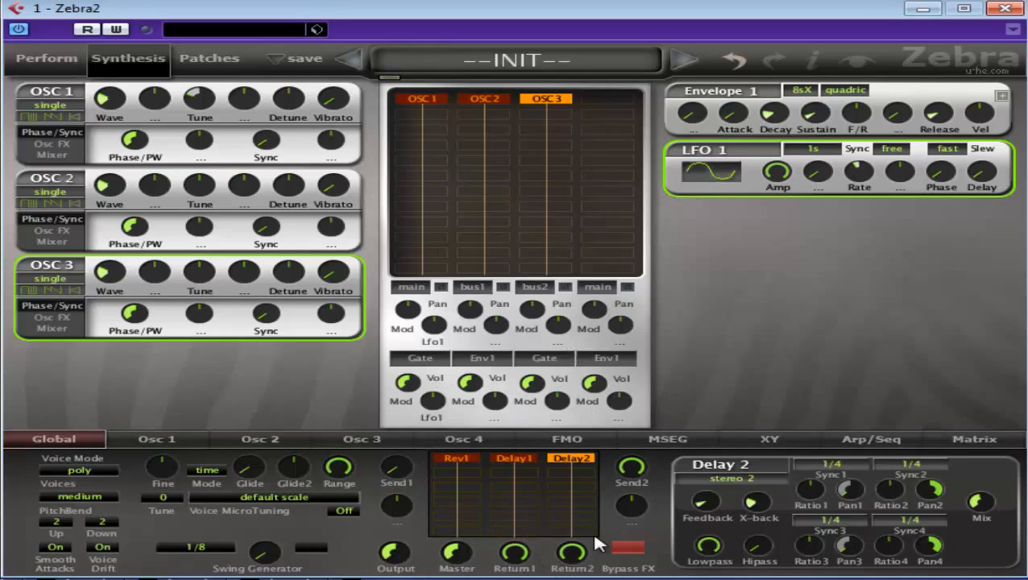
pyautogui.moveTo(425, 552)
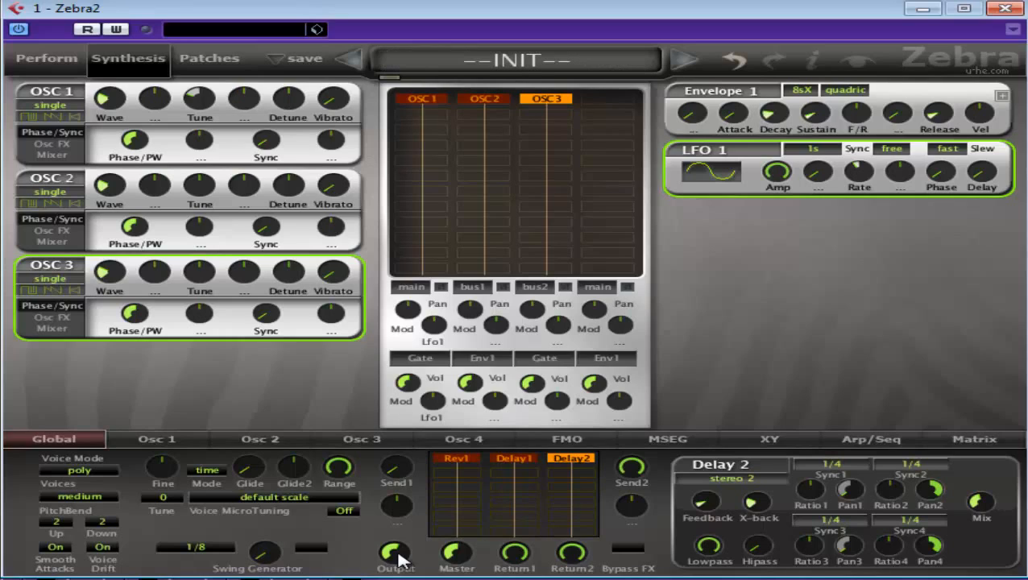
pyautogui.moveTo(482, 556)
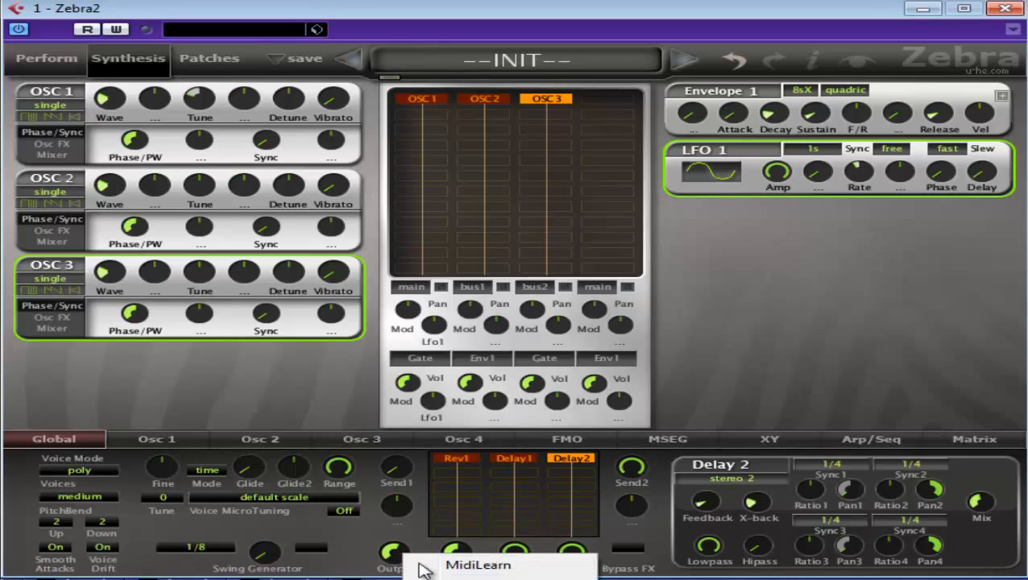
pyautogui.click(394, 556)
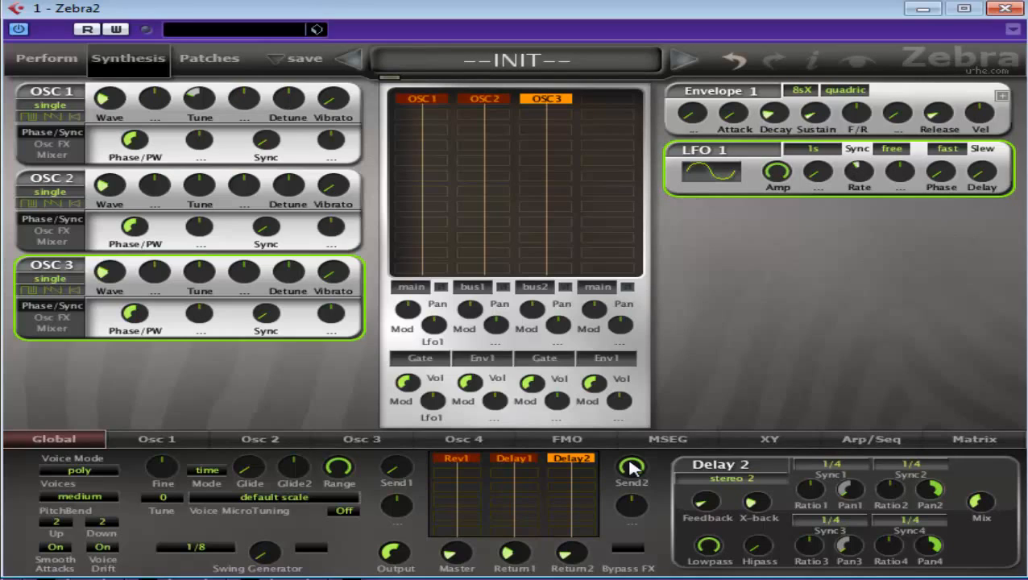
pyautogui.moveTo(454, 556)
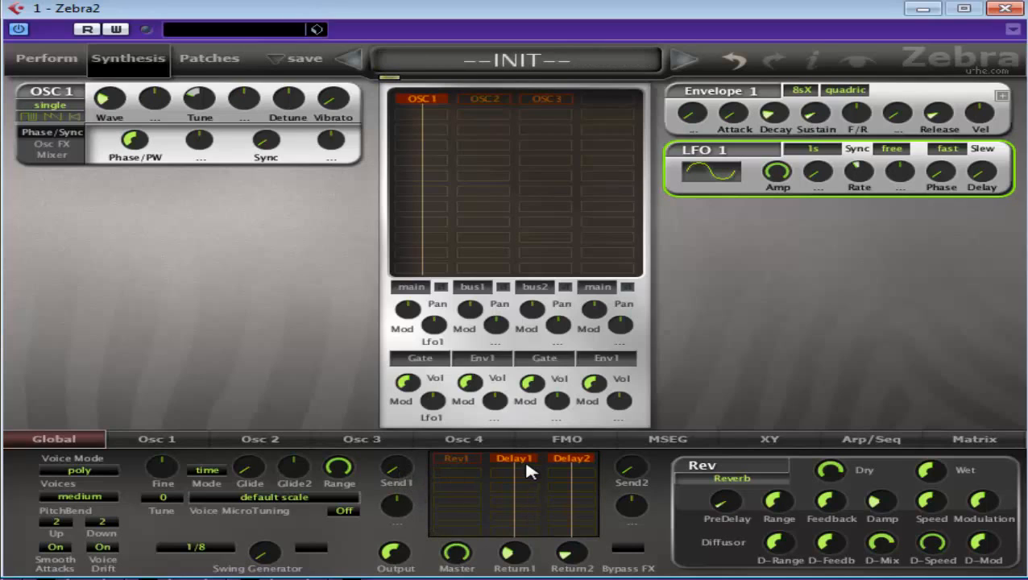
# - Display Delay1's settings and turn up the Send1 level
pyautogui.click(514, 458)
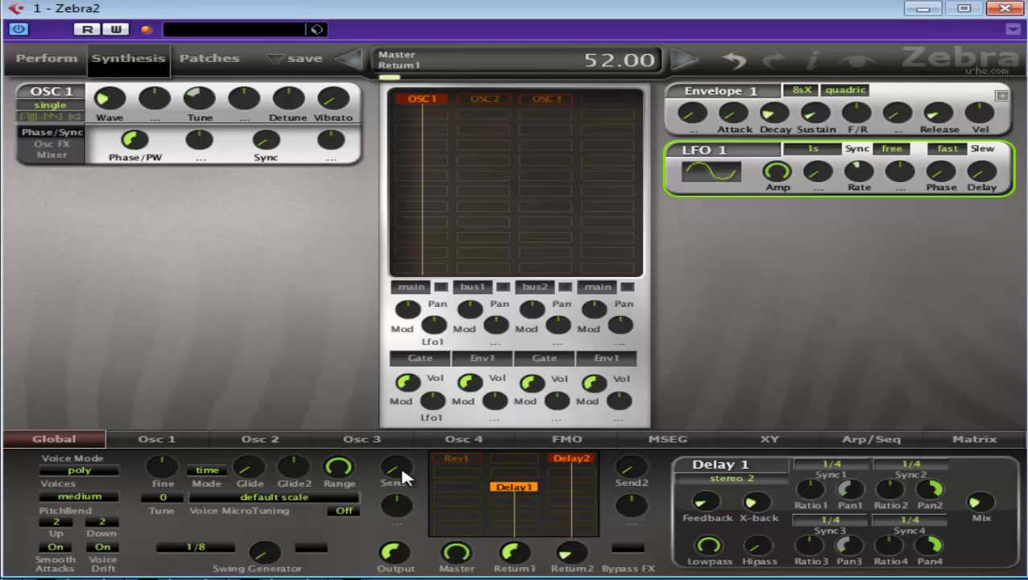
pyautogui.click(391, 472)
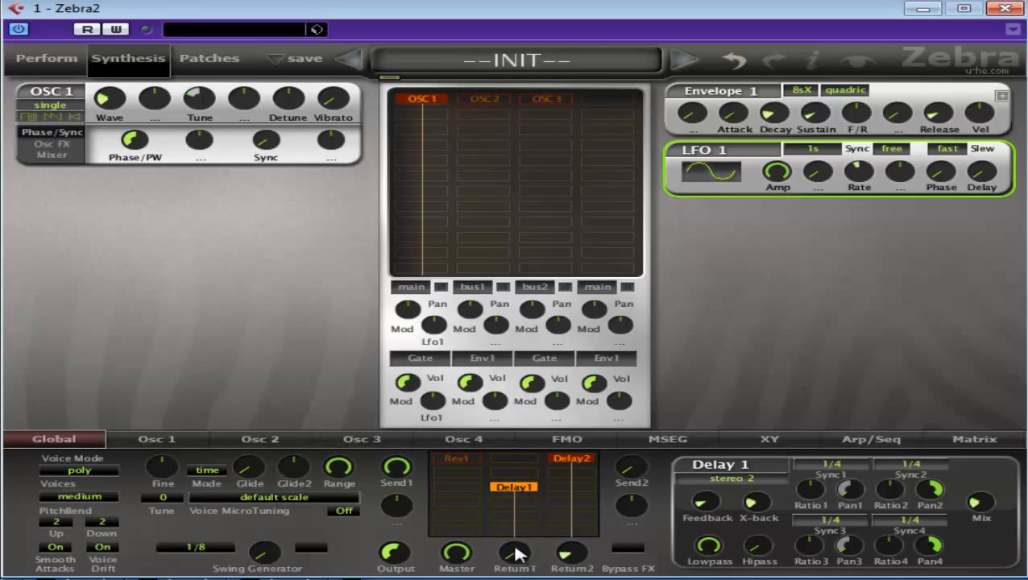
pyautogui.moveTo(512, 552)
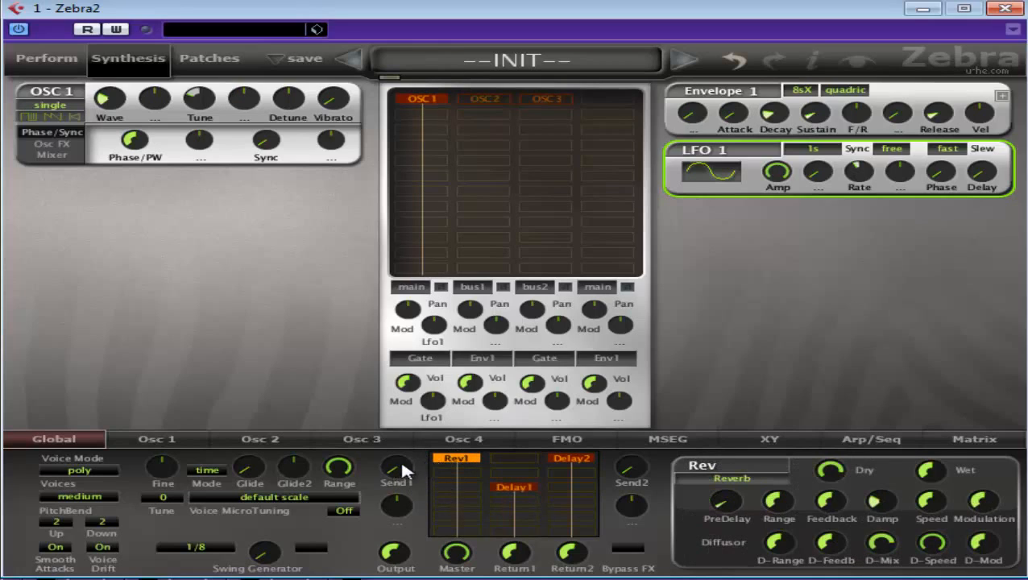
pyautogui.moveTo(523, 472)
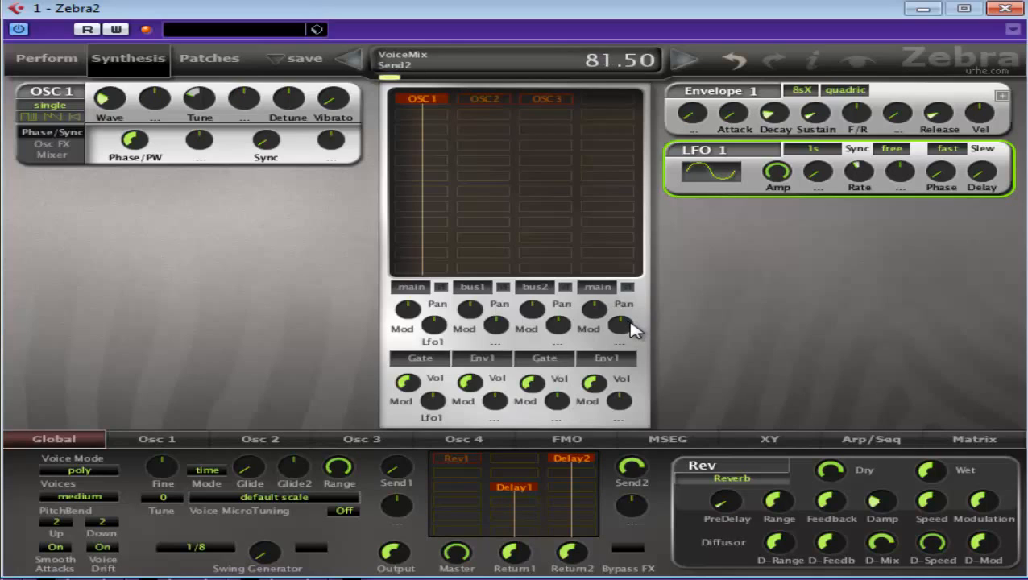
# - Switch Delay2 to dubby 2+2 mode and adjust a control in its panel
pyautogui.click(570, 458)
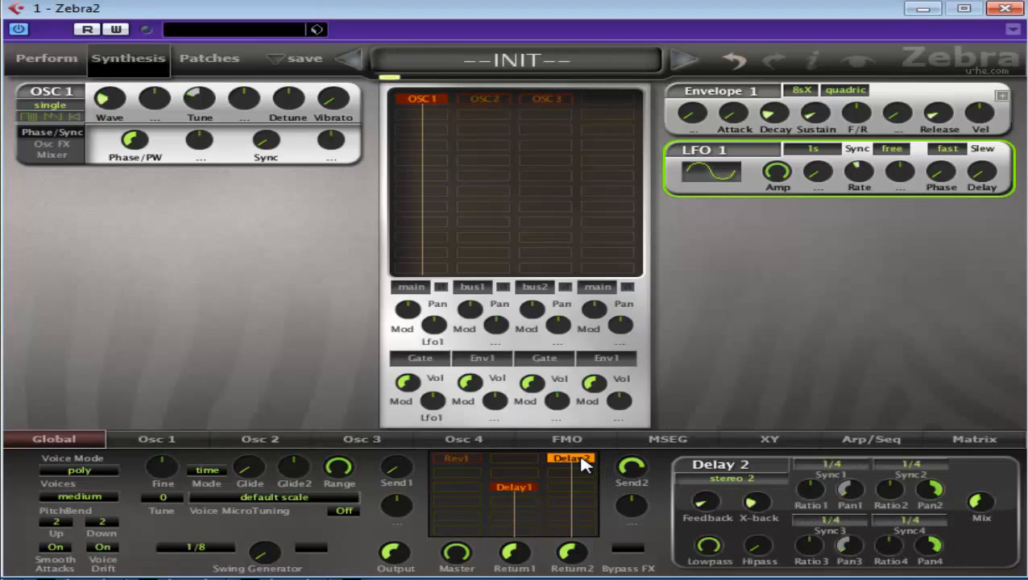
pyautogui.click(726, 478)
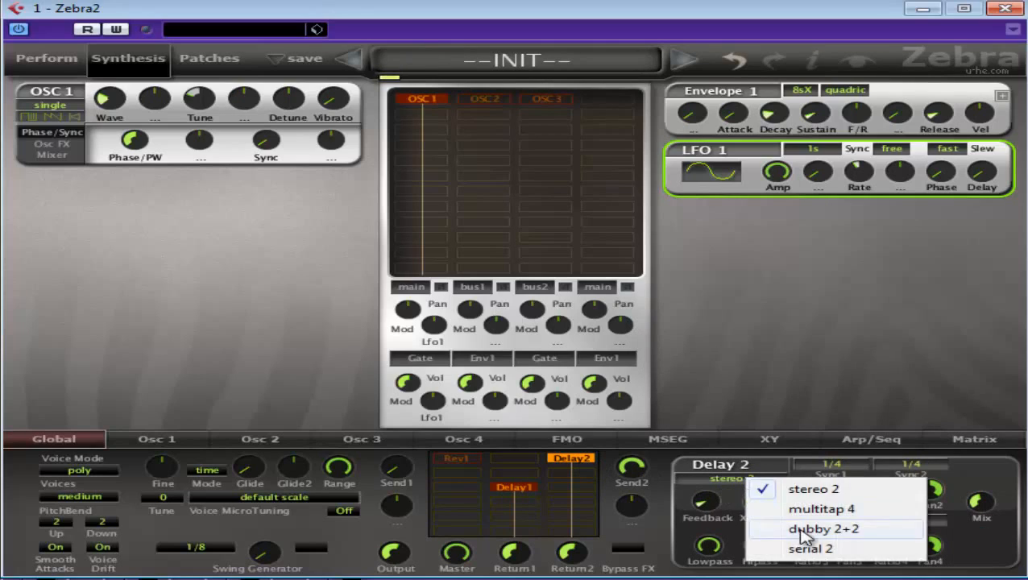
pyautogui.click(824, 529)
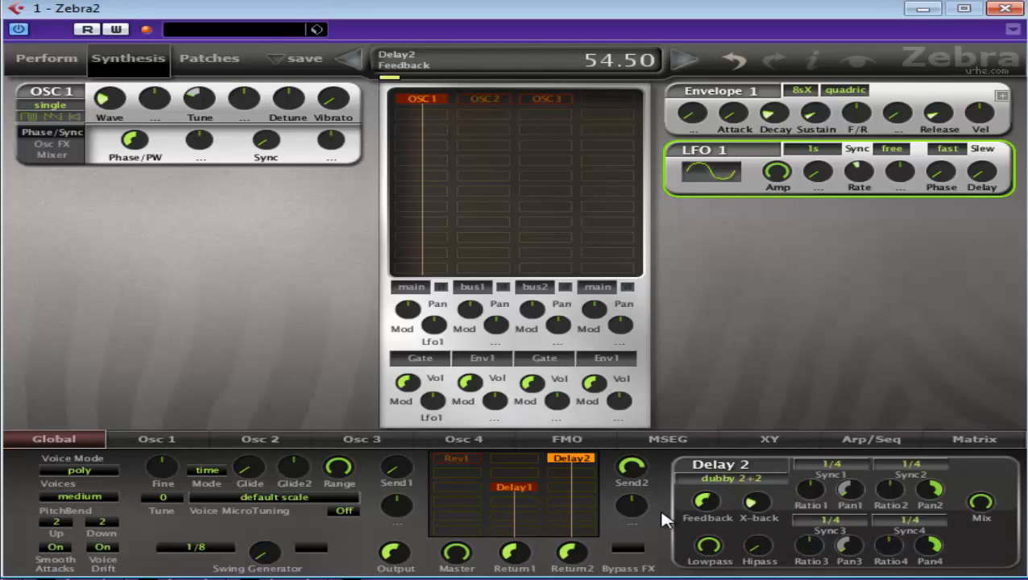
pyautogui.click(633, 516)
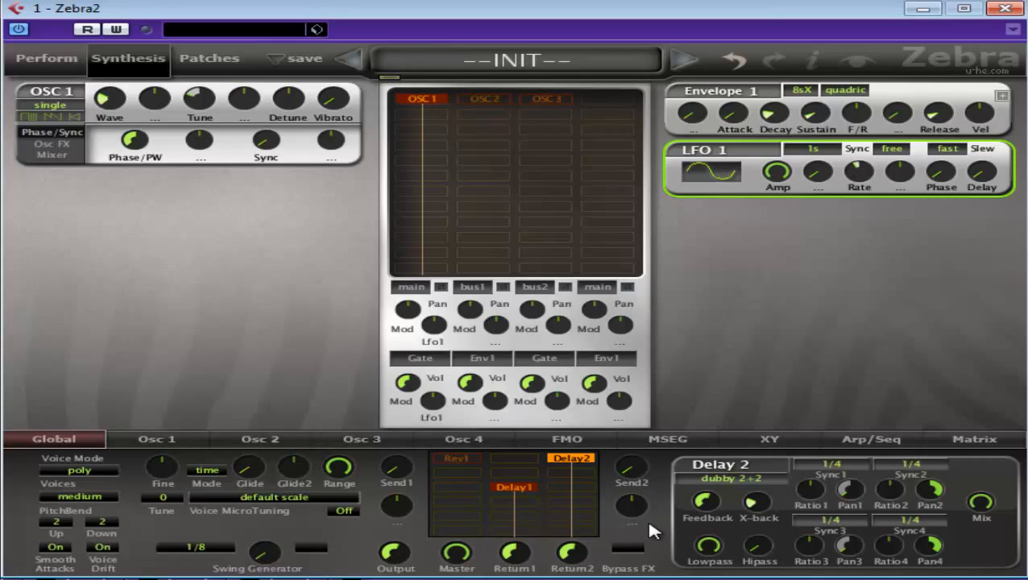
pyautogui.moveTo(611, 501)
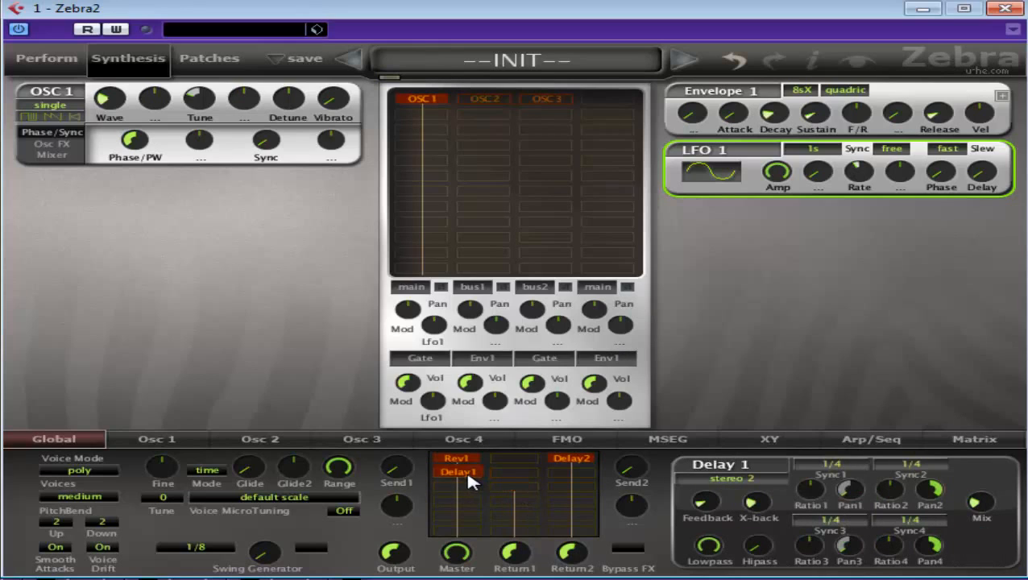
# - Add ModFX1 chorus, Shape3 shaper and XMF3 filter modules to the effects grid
pyautogui.click(458, 472)
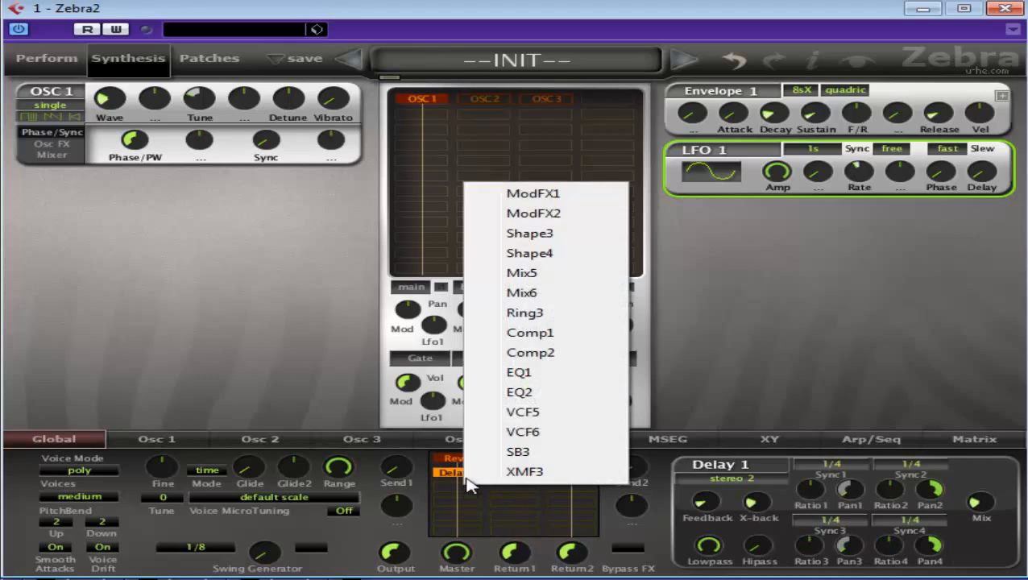
pyautogui.click(534, 193)
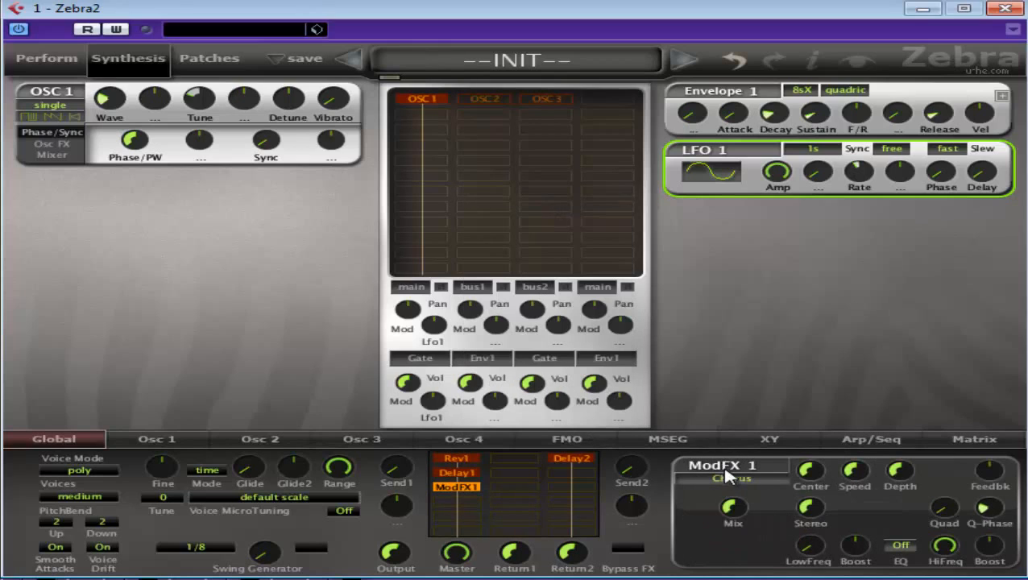
pyautogui.click(731, 478)
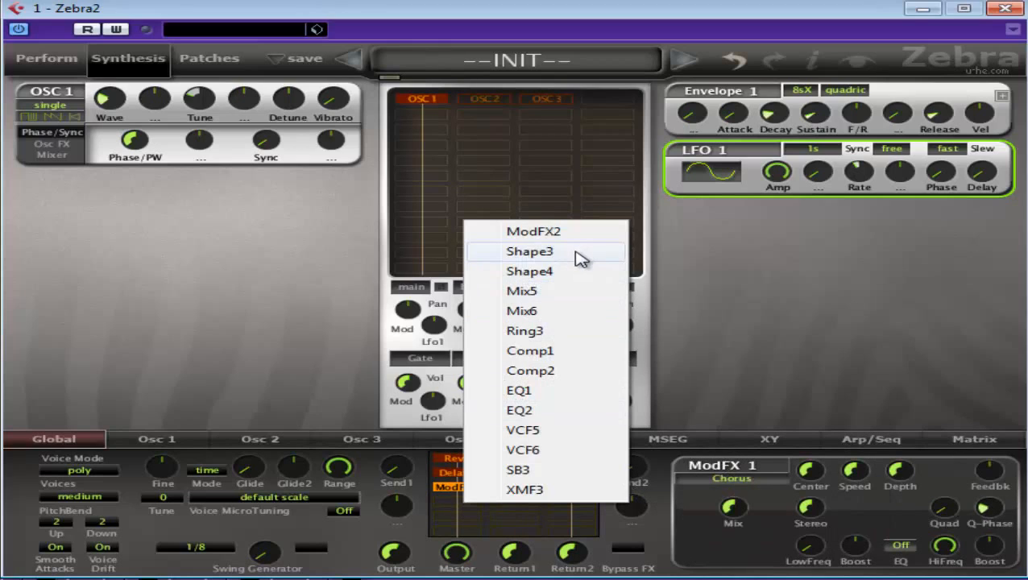
pyautogui.click(529, 251)
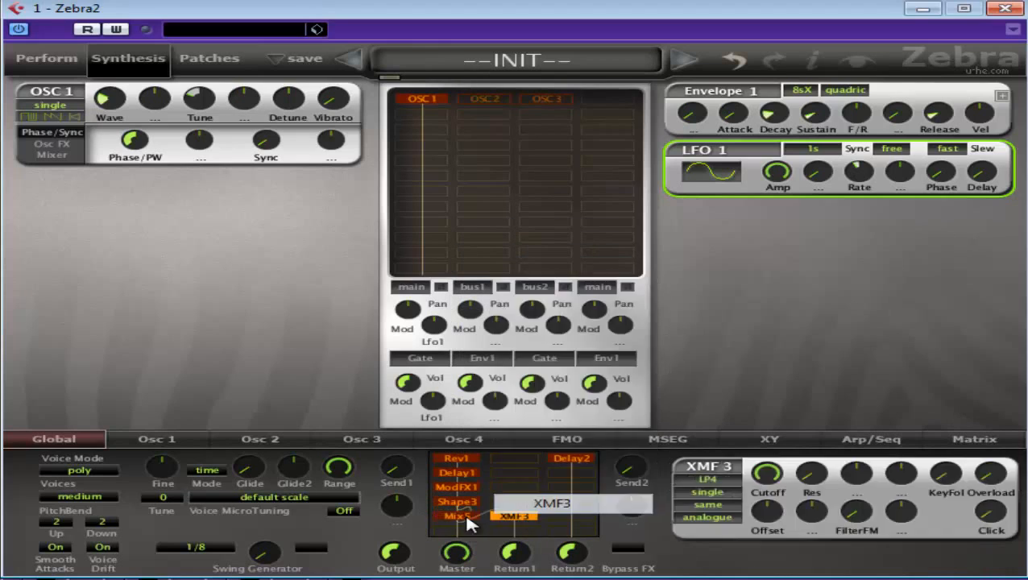
pyautogui.click(456, 516)
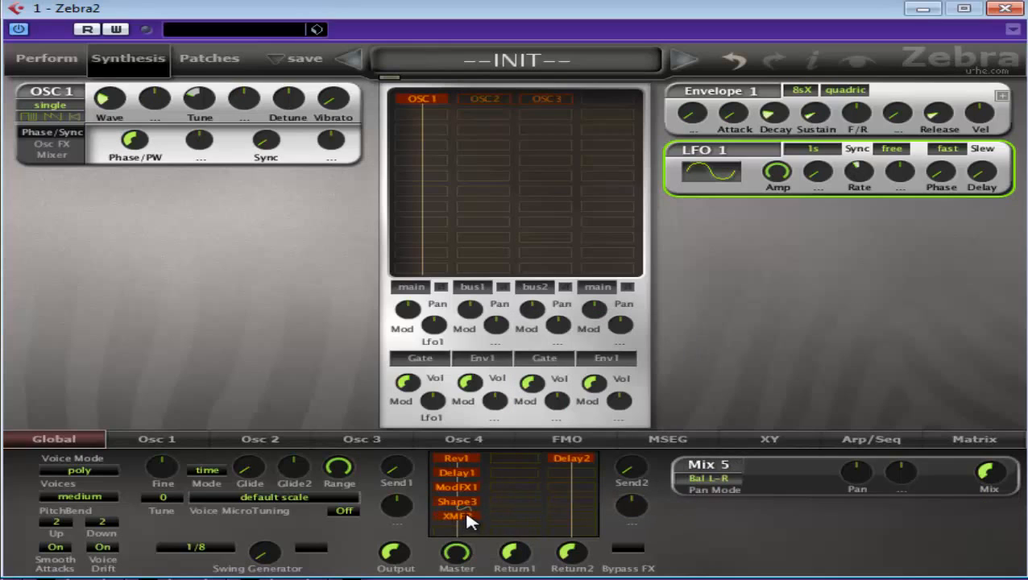
pyautogui.click(457, 517)
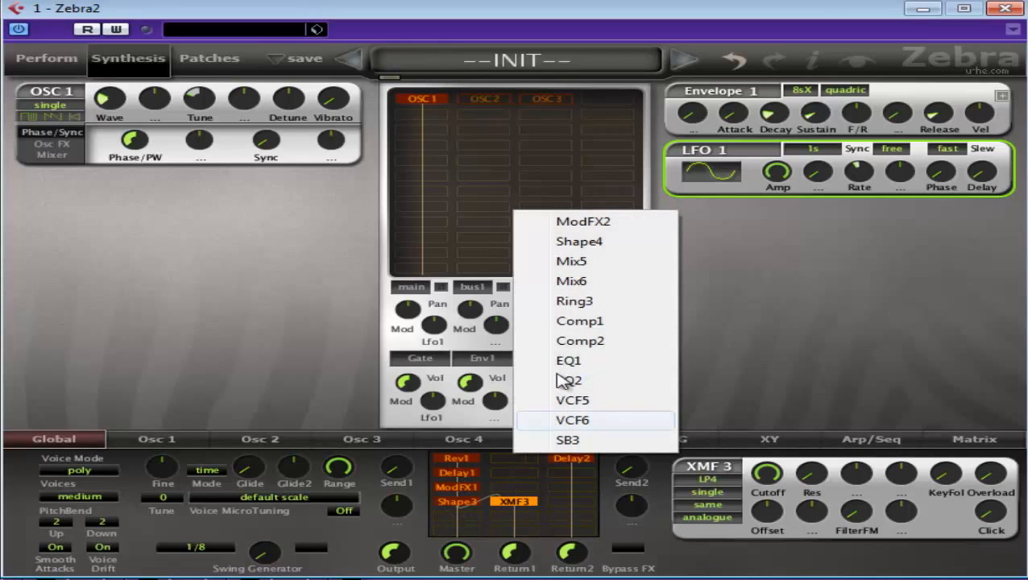
pyautogui.moveTo(614, 372)
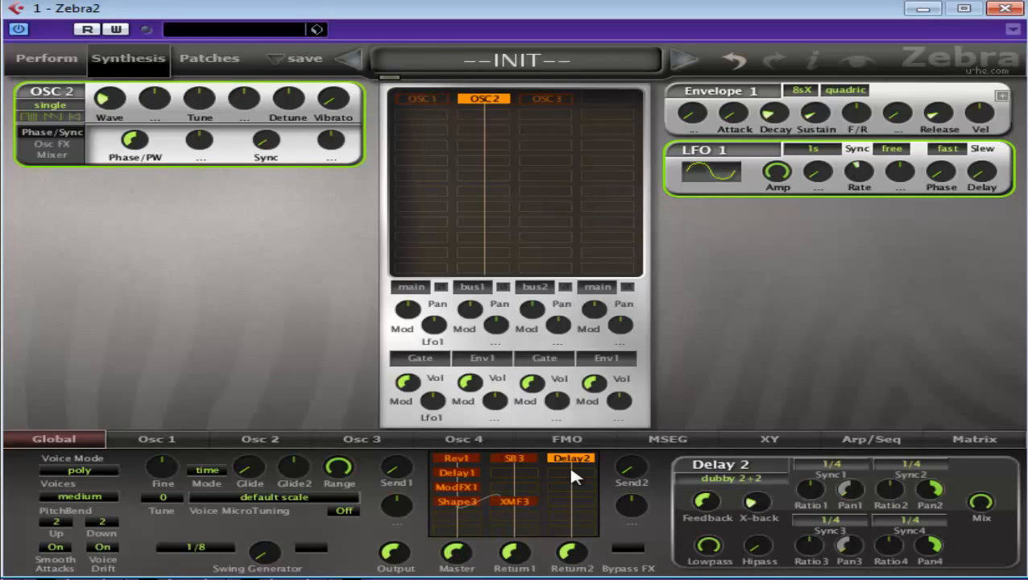
pyautogui.moveTo(531, 467)
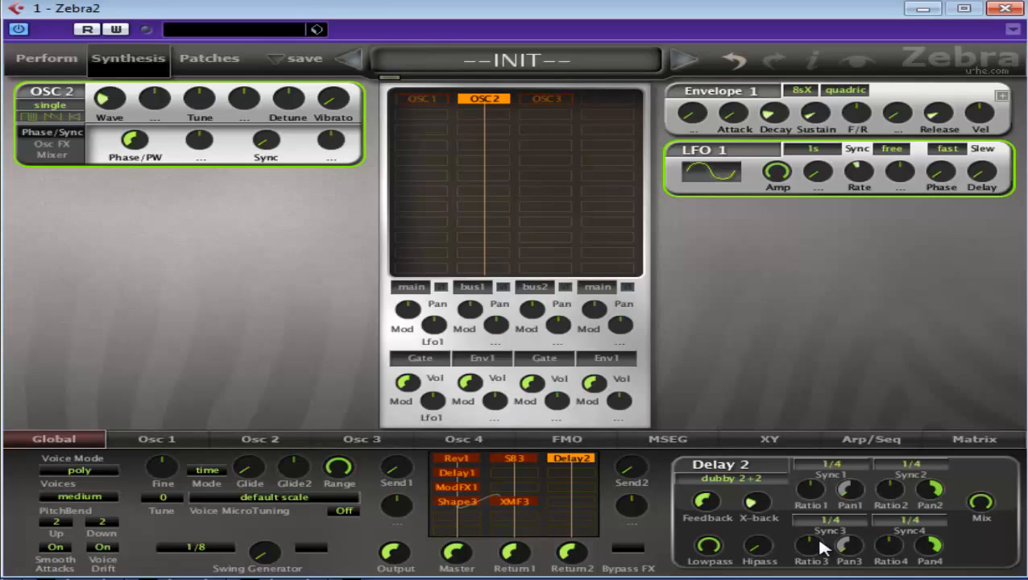
pyautogui.moveTo(582, 332)
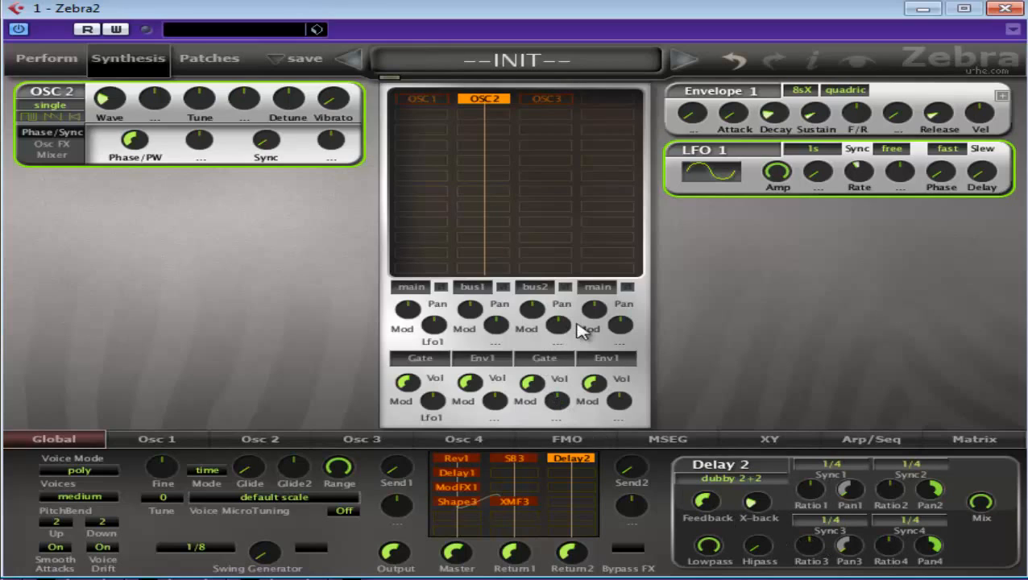
pyautogui.moveTo(854, 379)
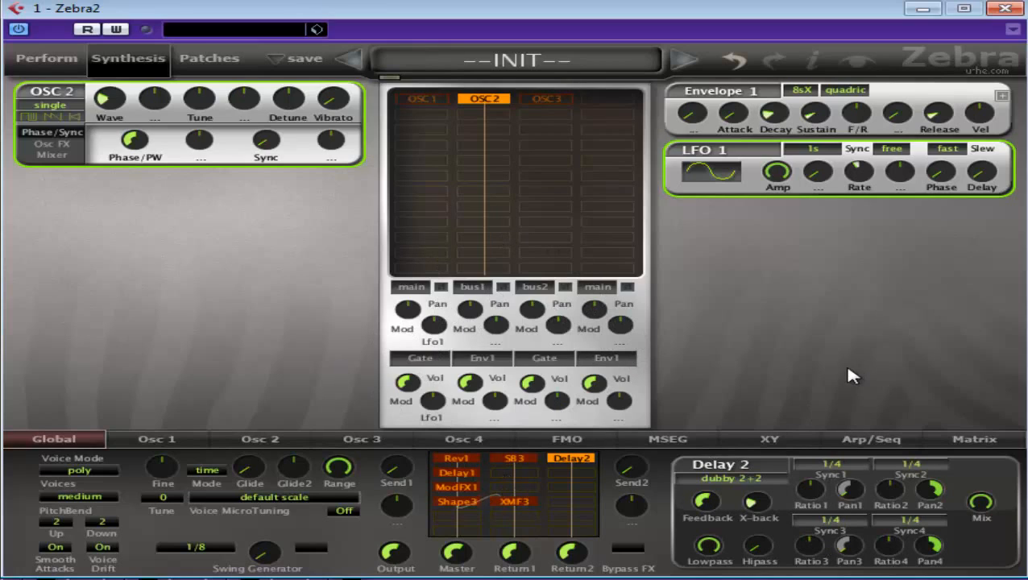